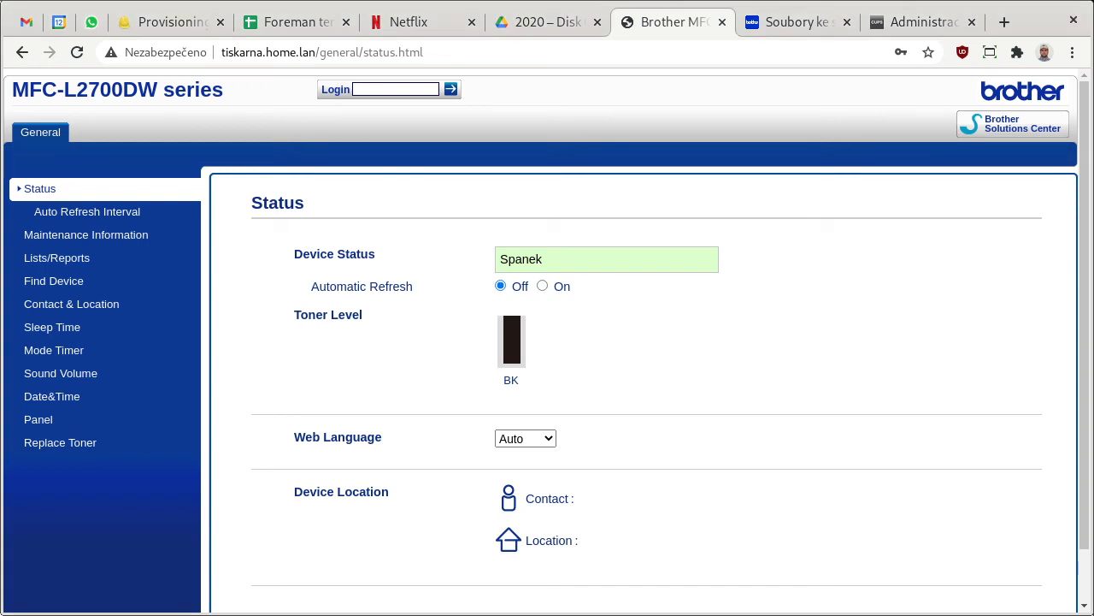
mouse_move(215, 289)
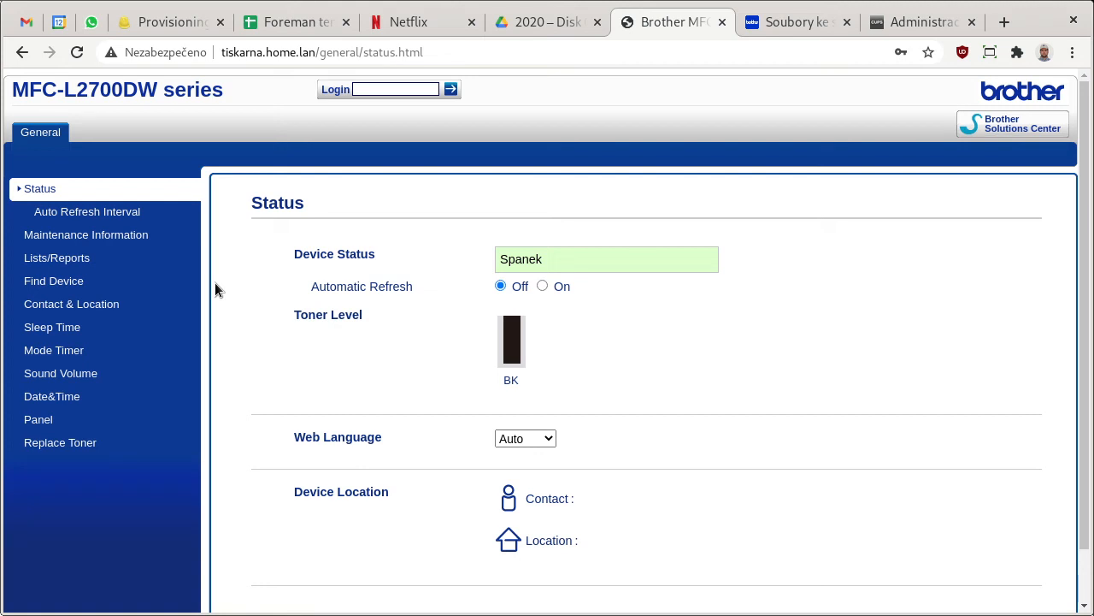
mouse_move(818, 223)
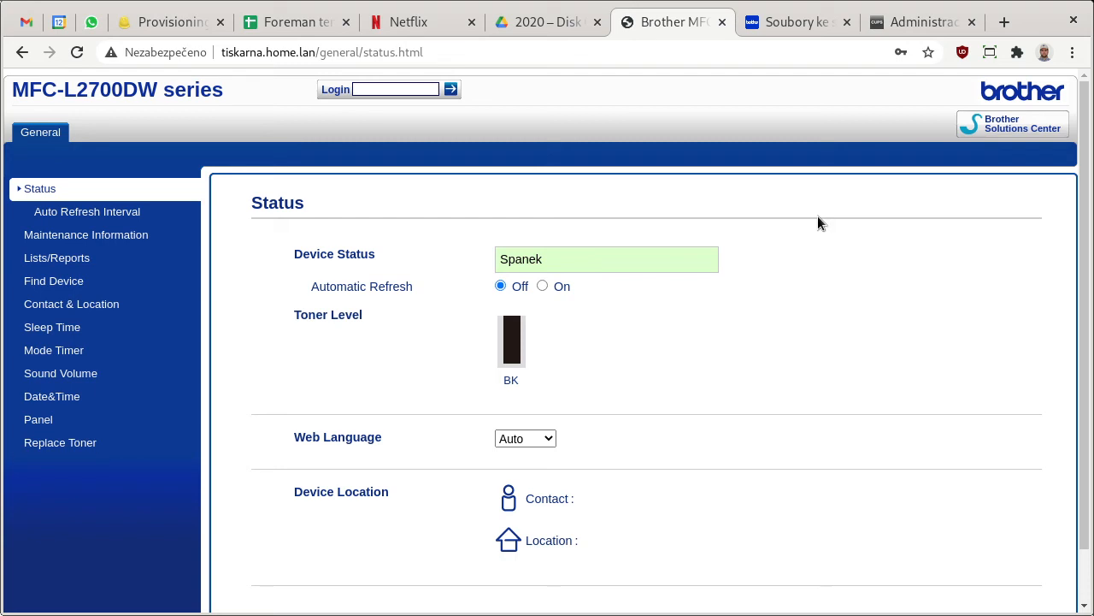
mouse_move(565, 127)
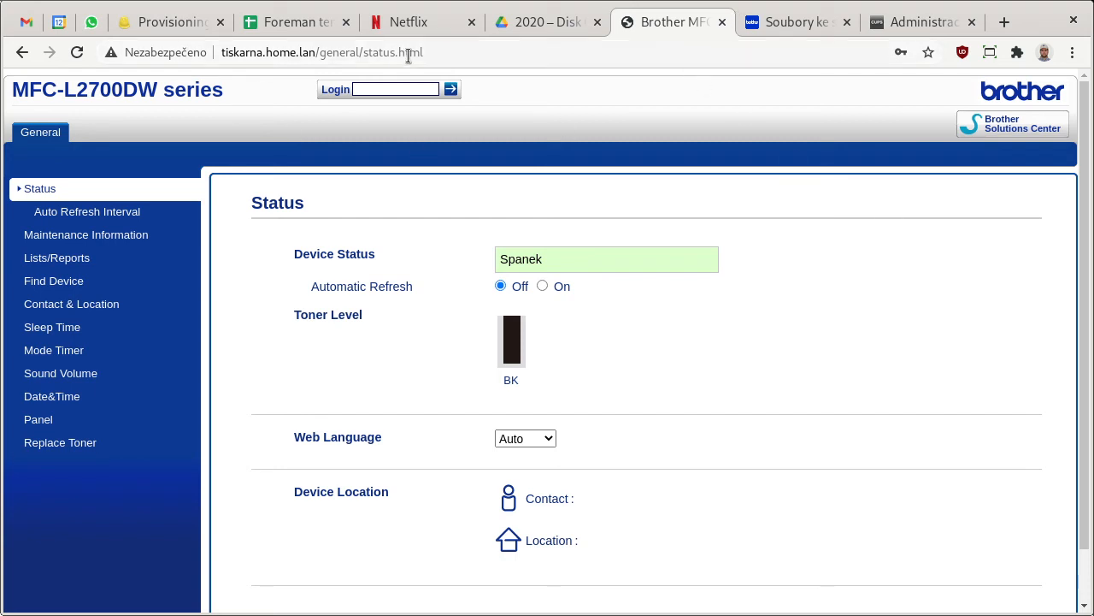
mouse_move(492, 60)
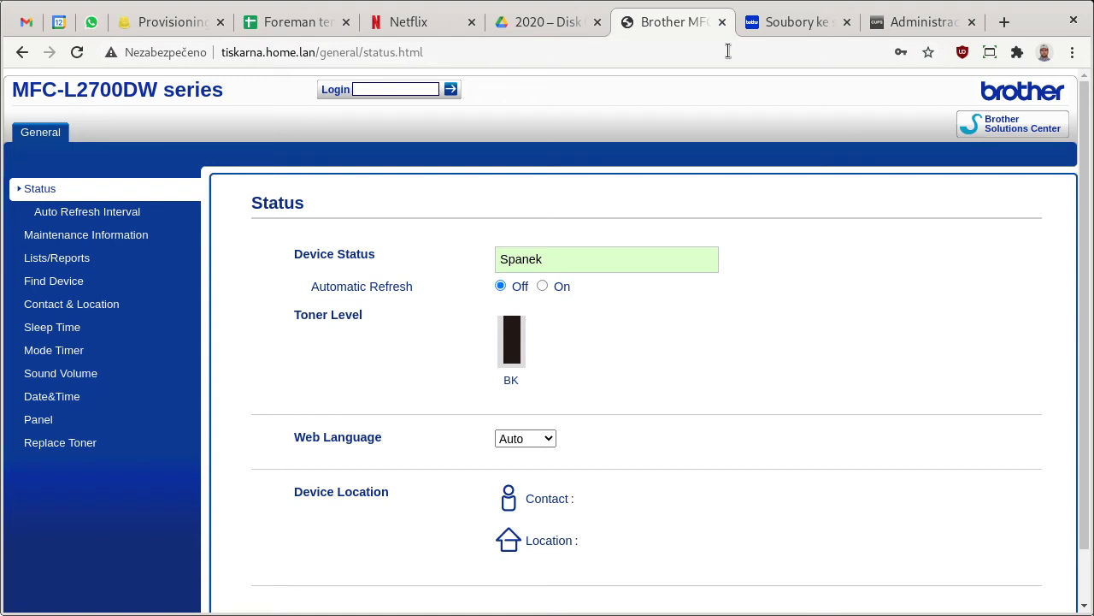
View the Linux rpm printer driver packages (LPR, CUPSwrapper) listed for the MFC-L2700DW.
left_click(797, 20)
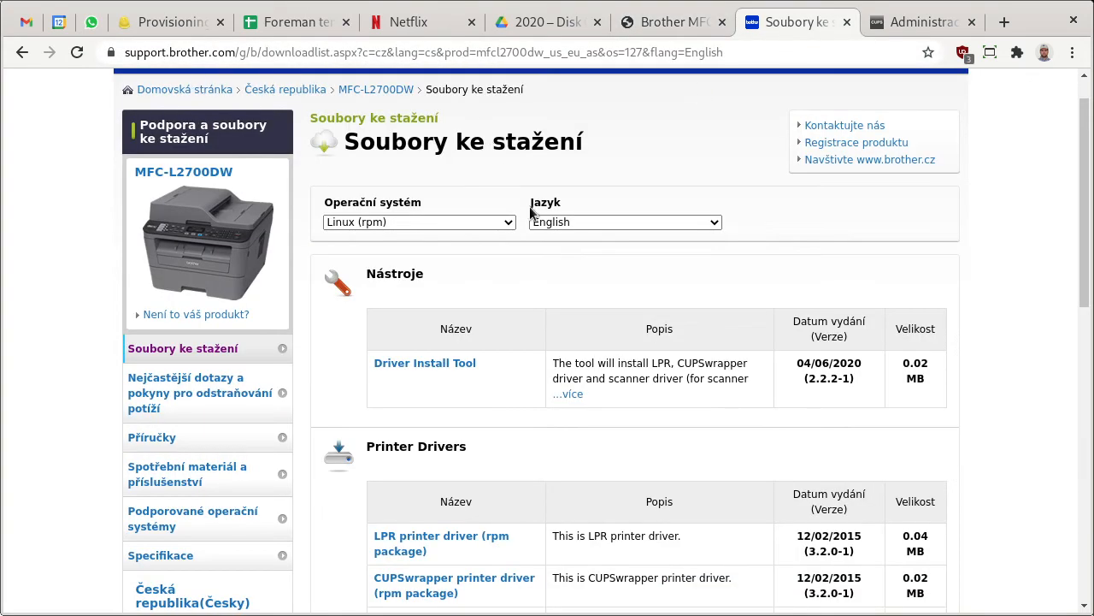
mouse_move(414, 144)
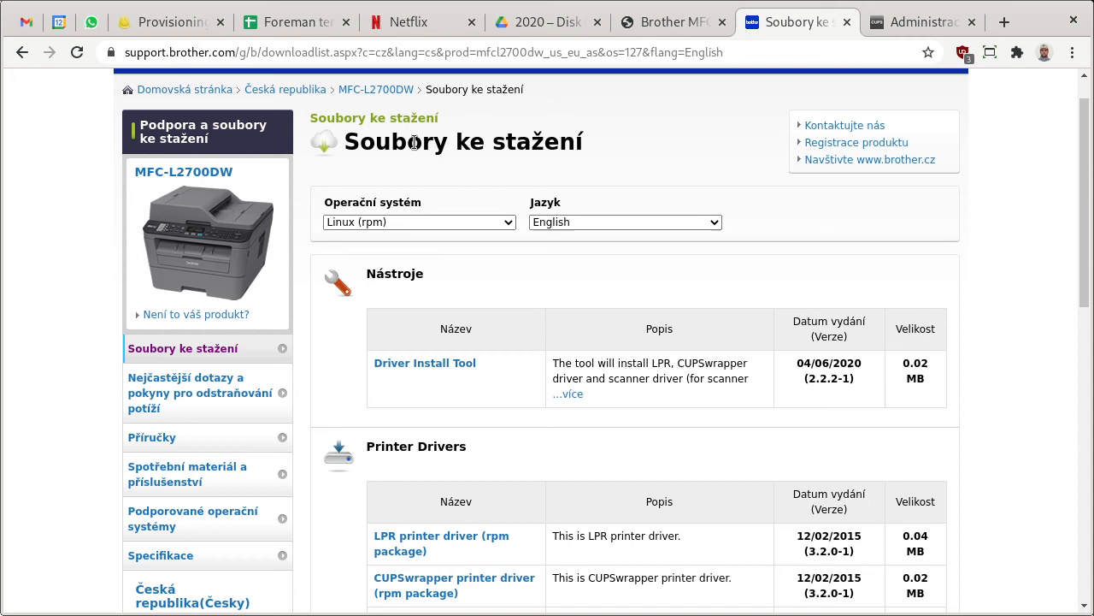
scroll("down", 3)
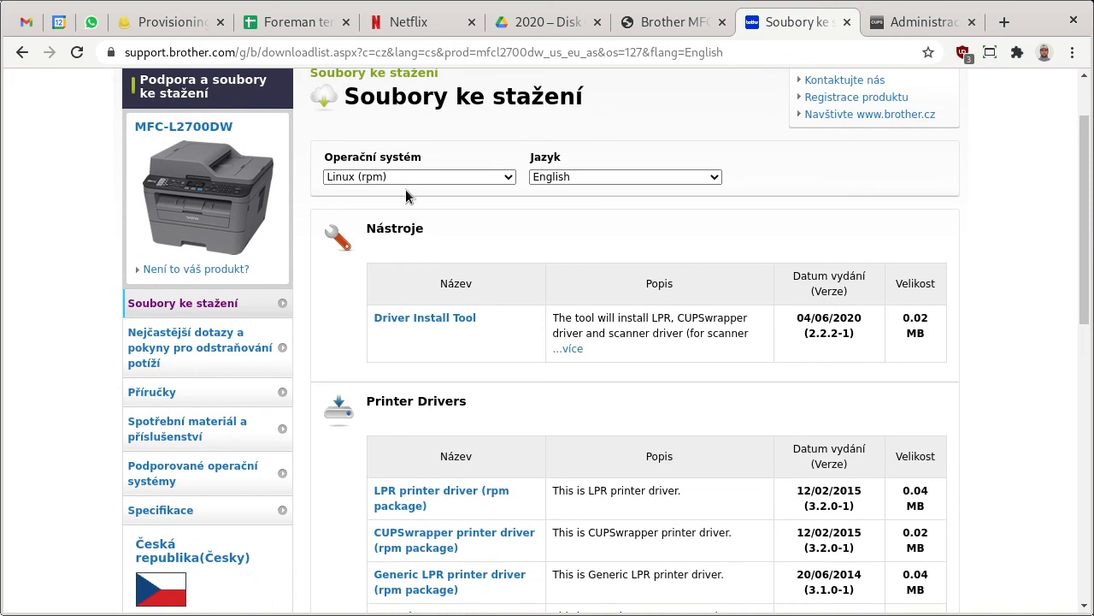
mouse_move(659, 272)
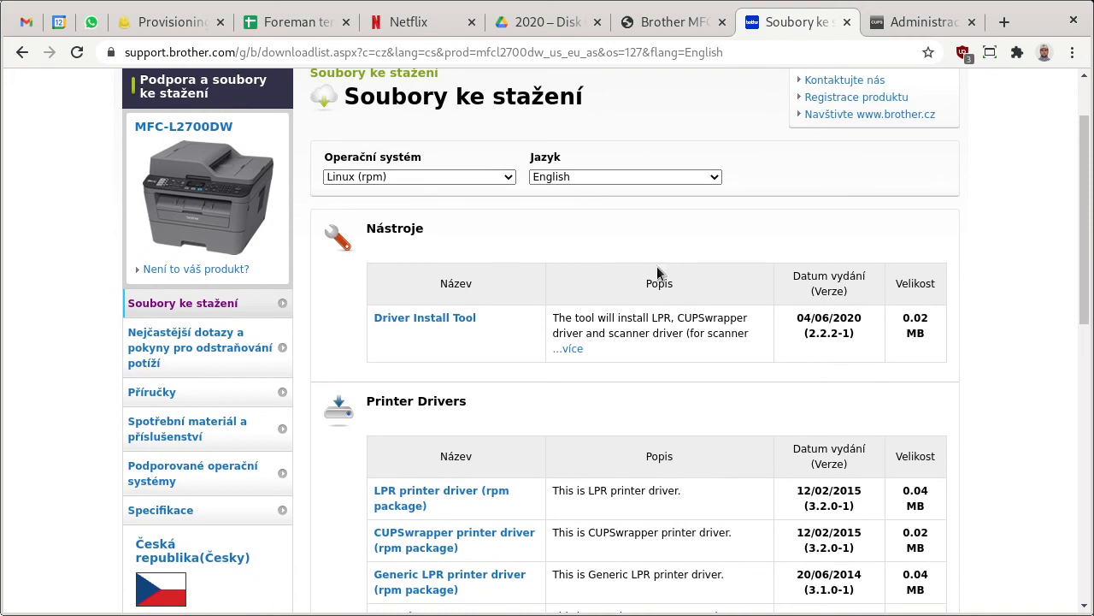
scroll("down", 3)
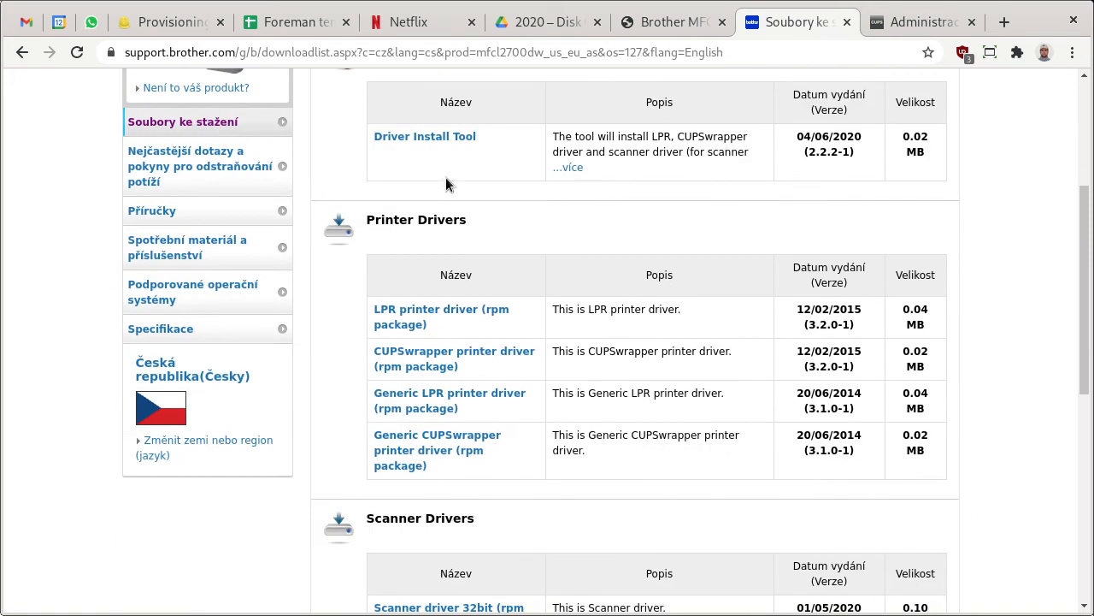
mouse_move(902, 147)
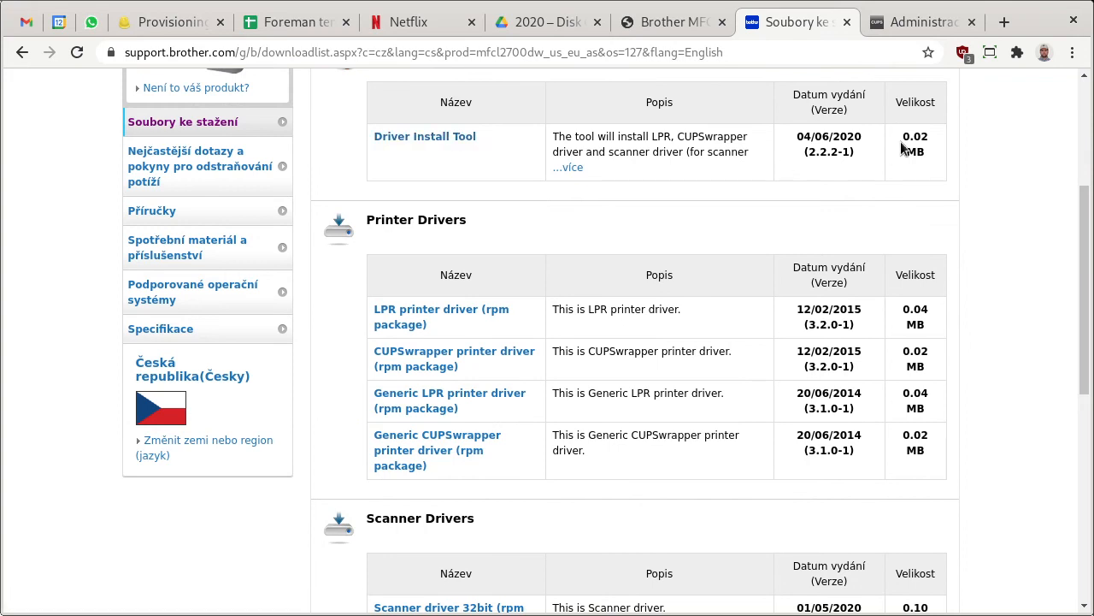
double_click(846, 137)
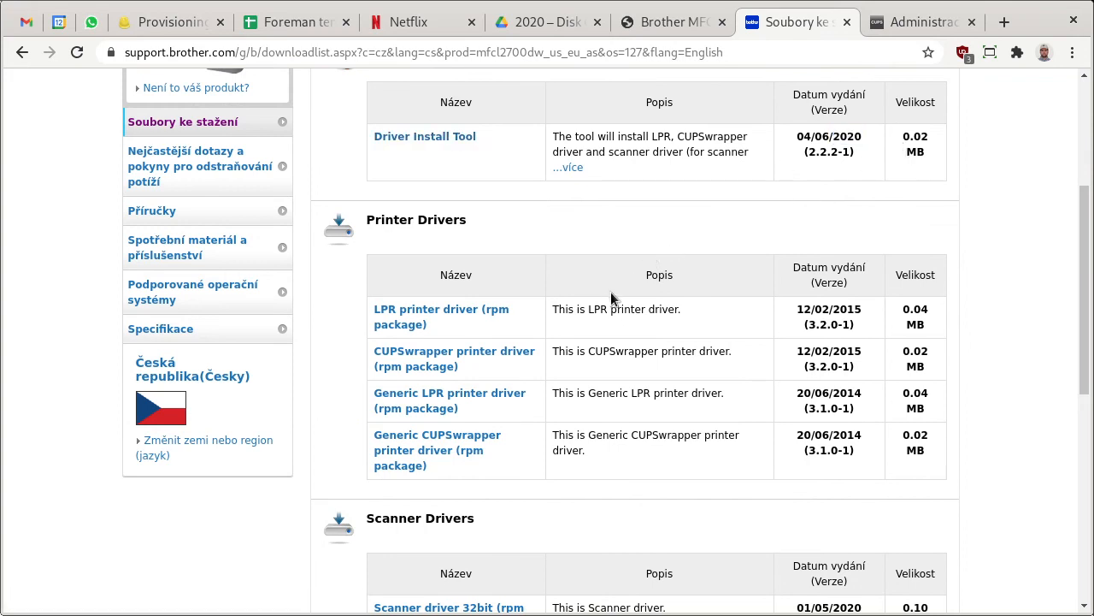
mouse_move(914, 137)
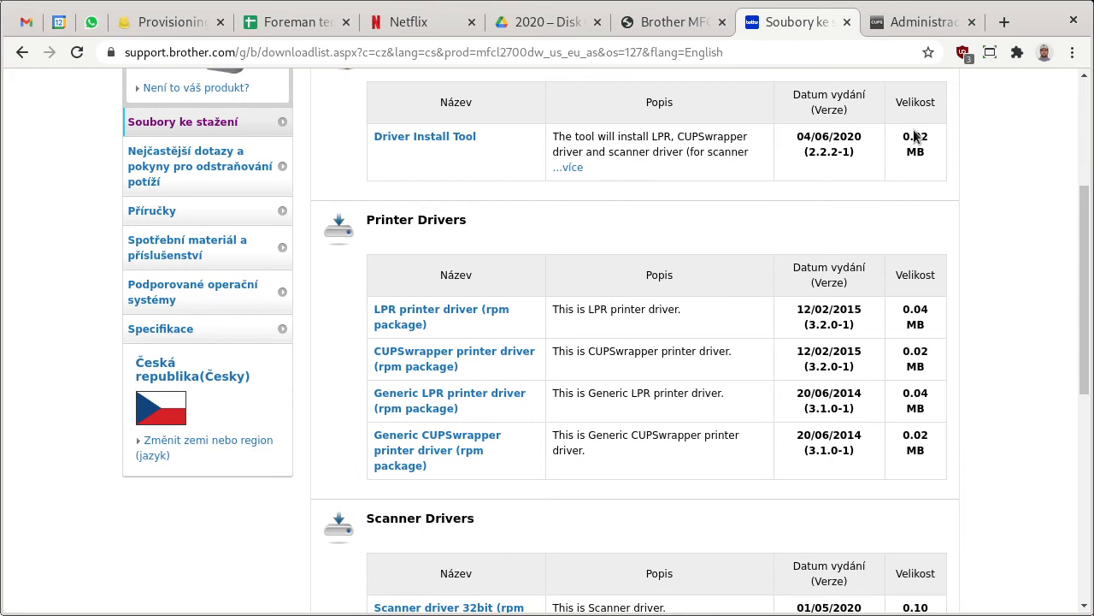
mouse_move(530, 325)
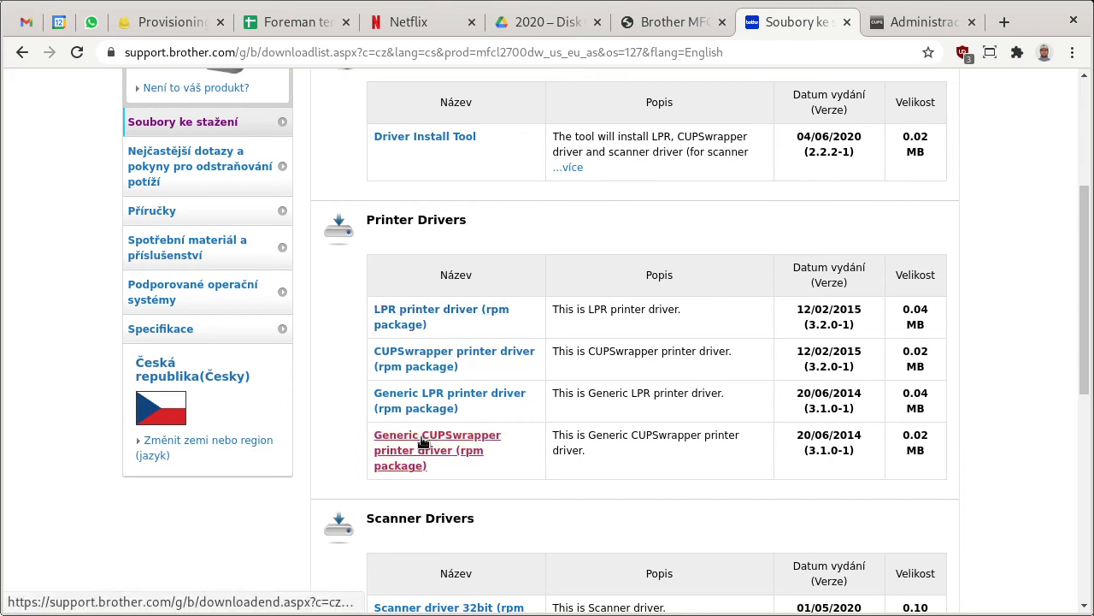
mouse_move(427, 316)
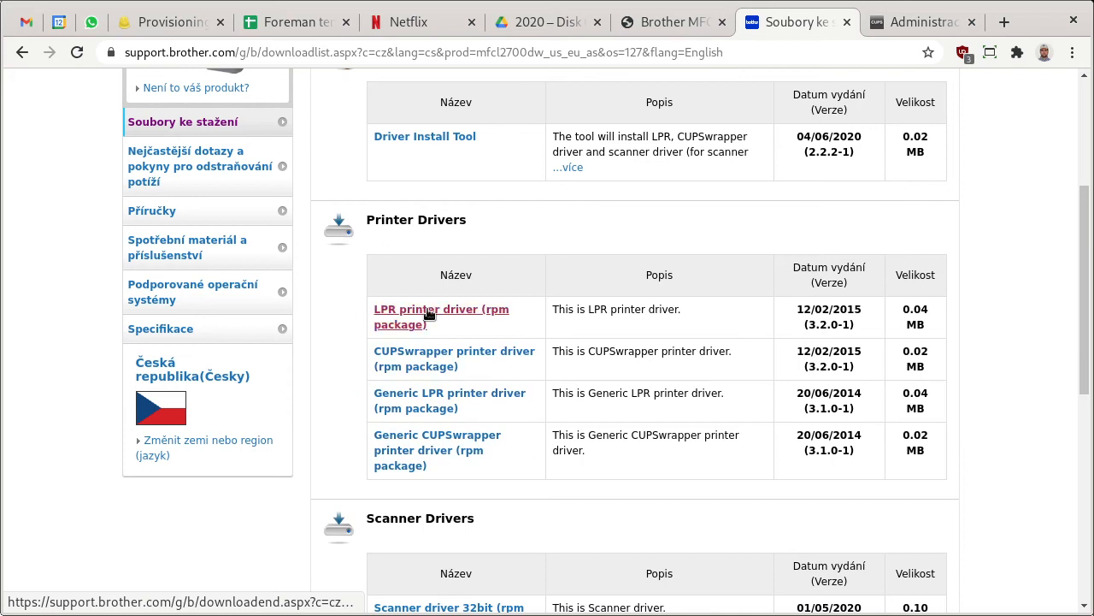
mouse_move(454, 359)
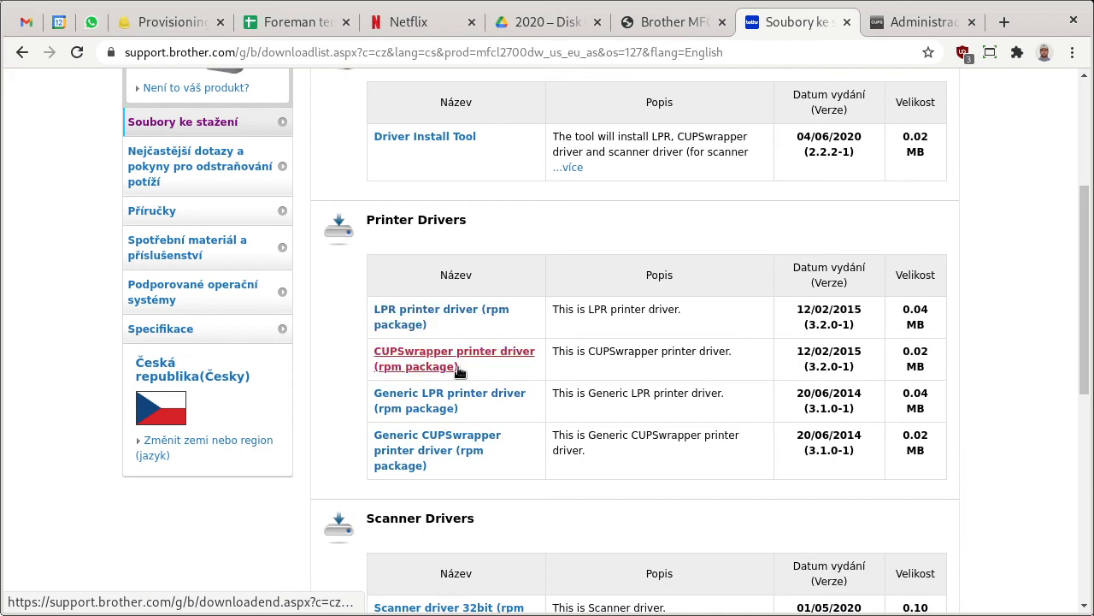
mouse_move(465, 373)
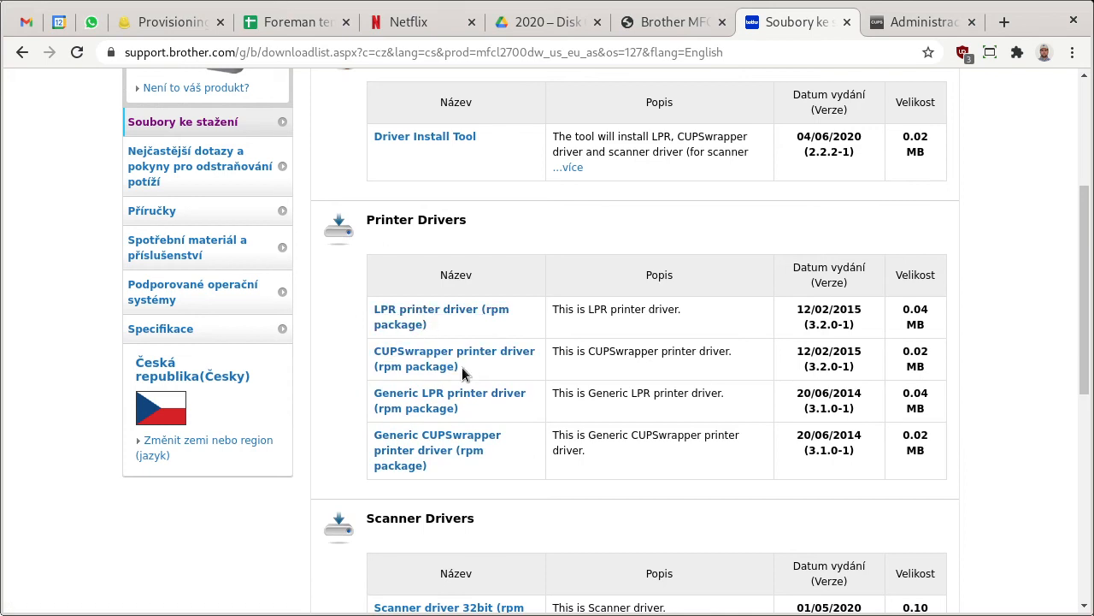
mouse_move(441, 308)
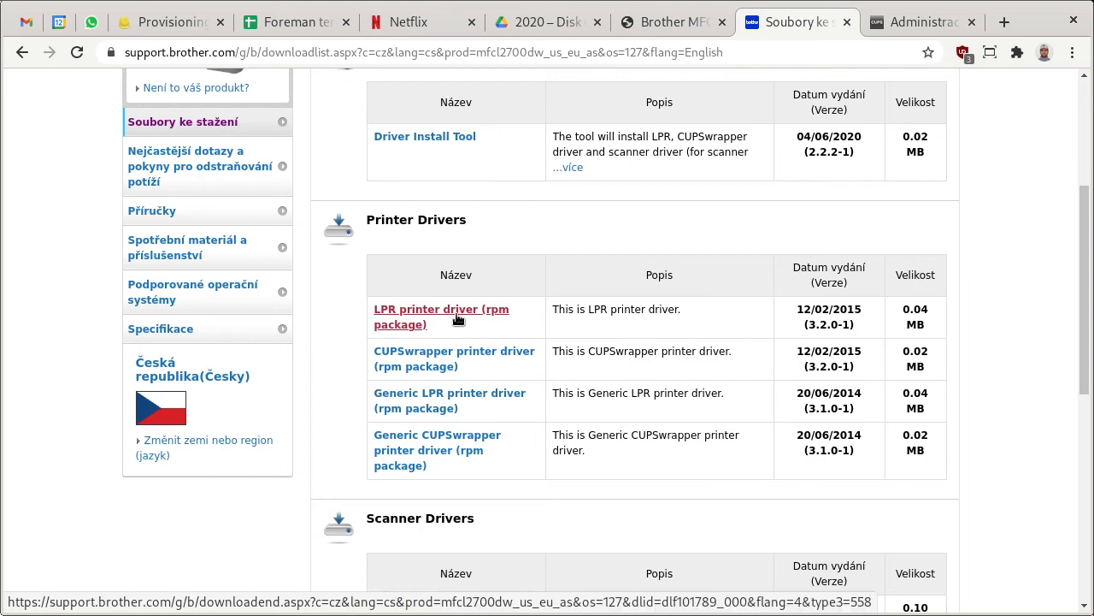
mouse_move(924, 21)
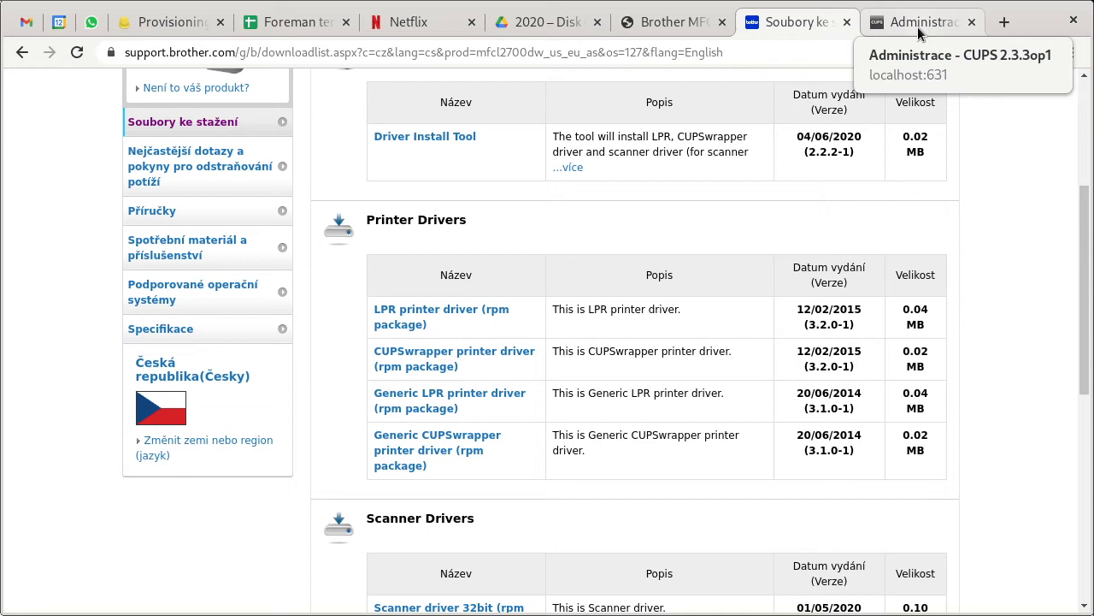
Reach the CUPS Administration page at localhost:631 via the home page listing the detected Brother MFC-L2700DW.
left_click(924, 21)
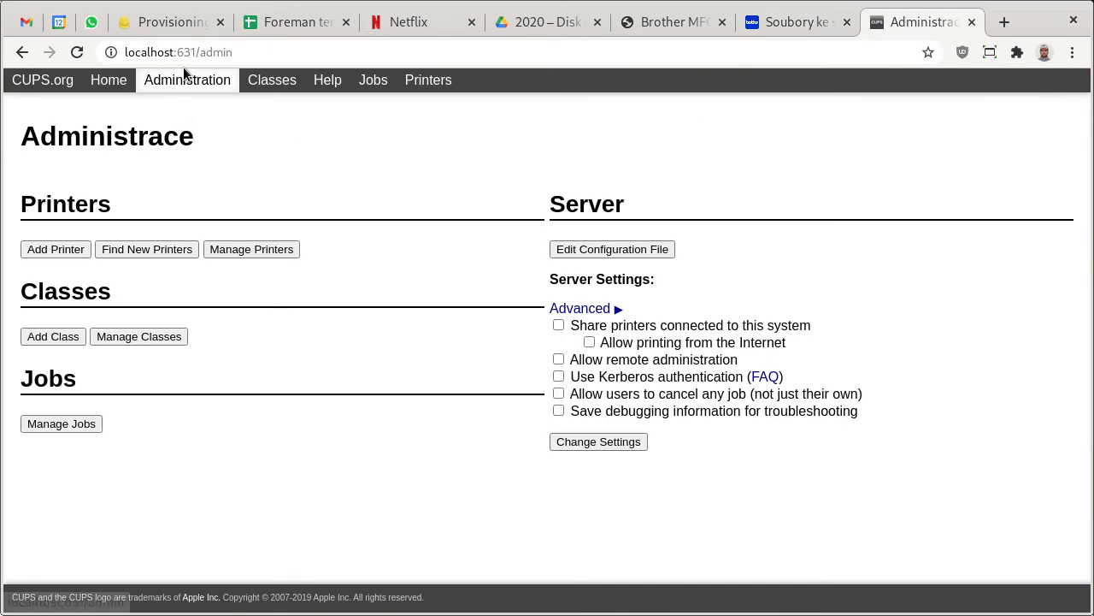
mouse_move(196, 81)
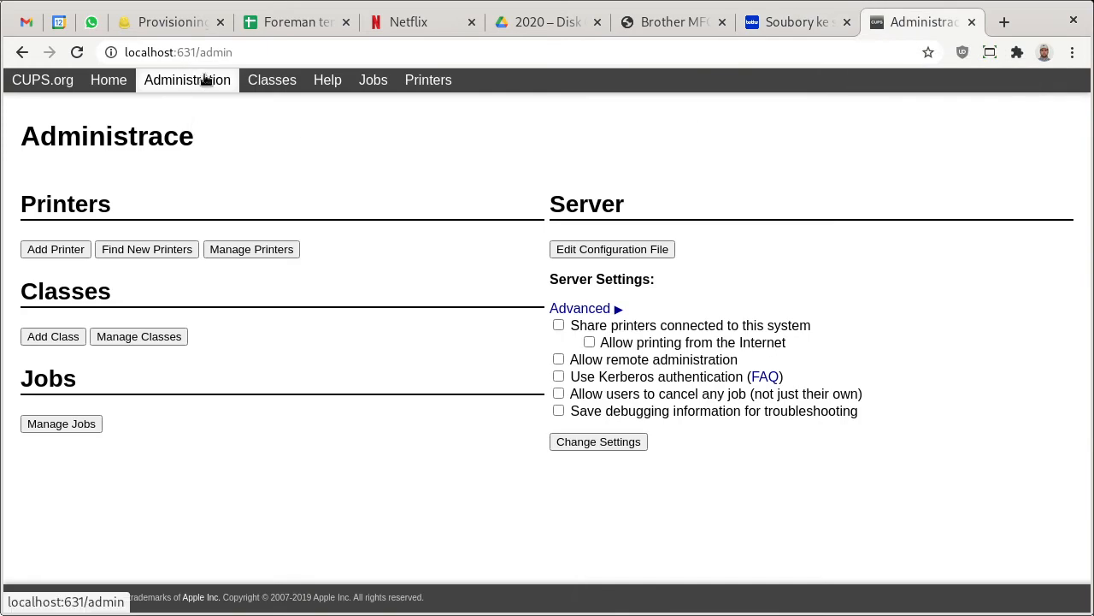
mouse_move(212, 70)
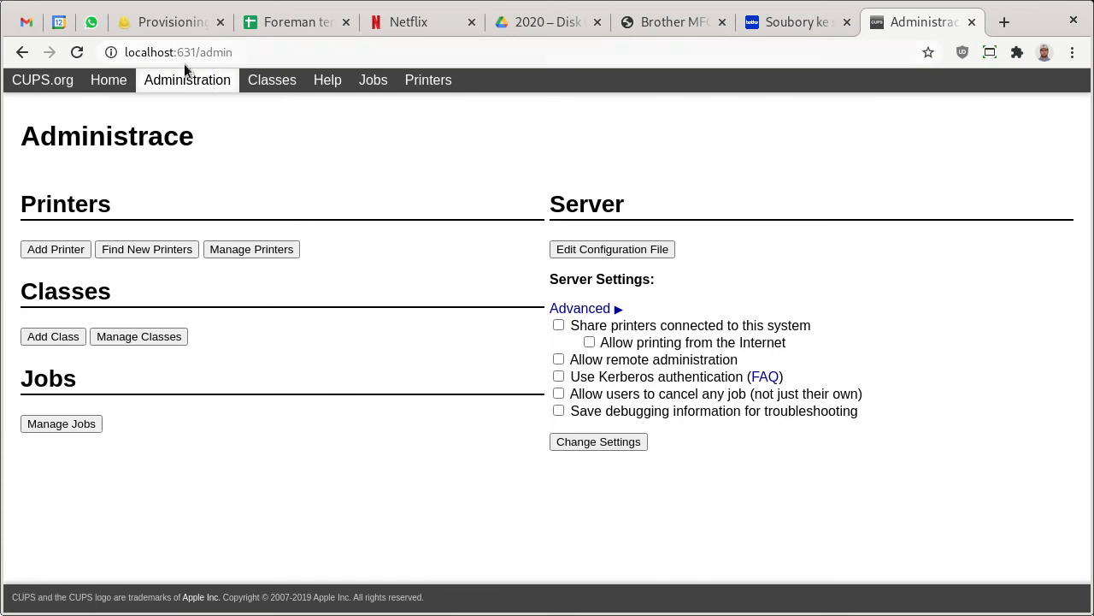
left_click(179, 51)
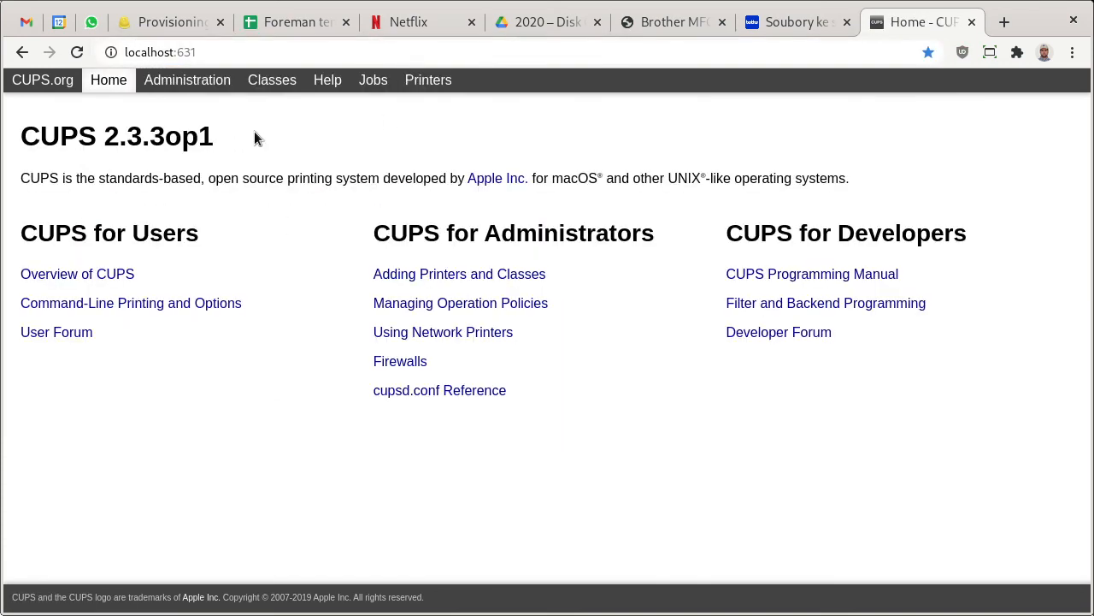
mouse_move(282, 204)
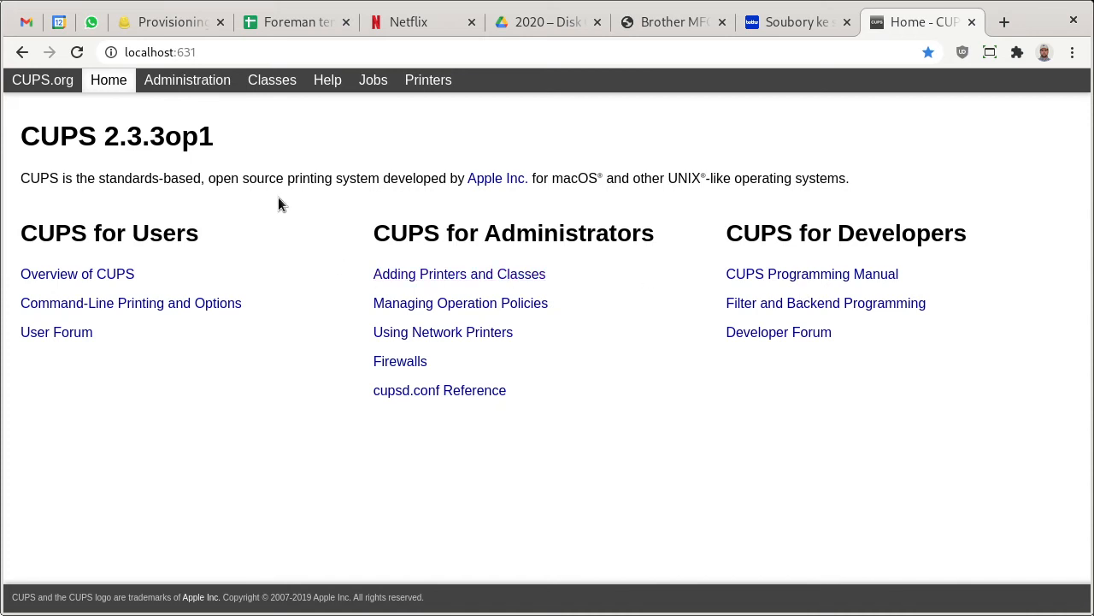
left_click(188, 80)
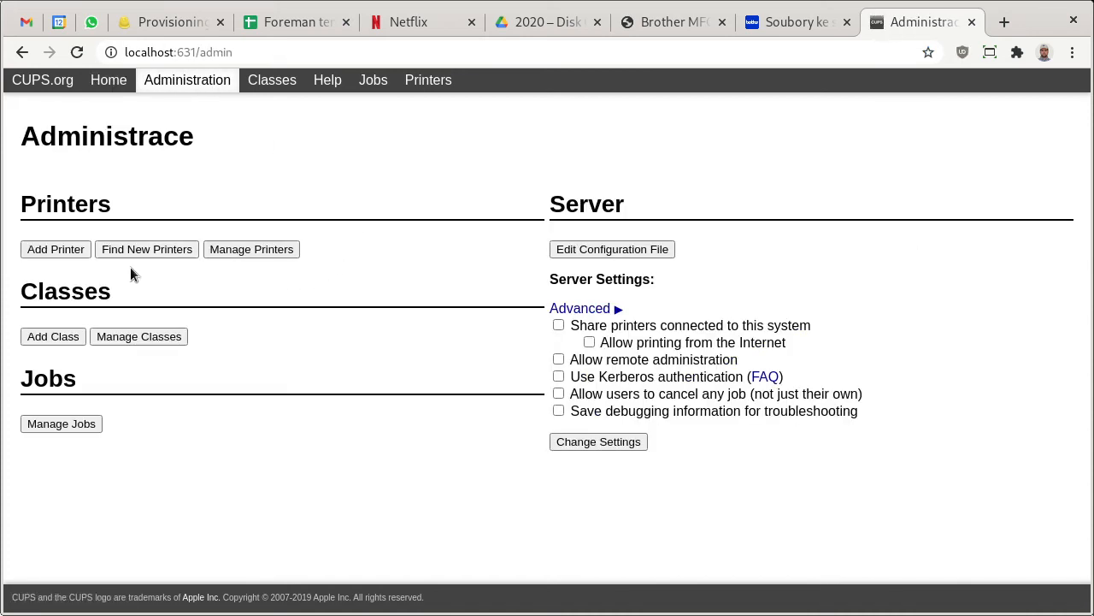
left_click(251, 250)
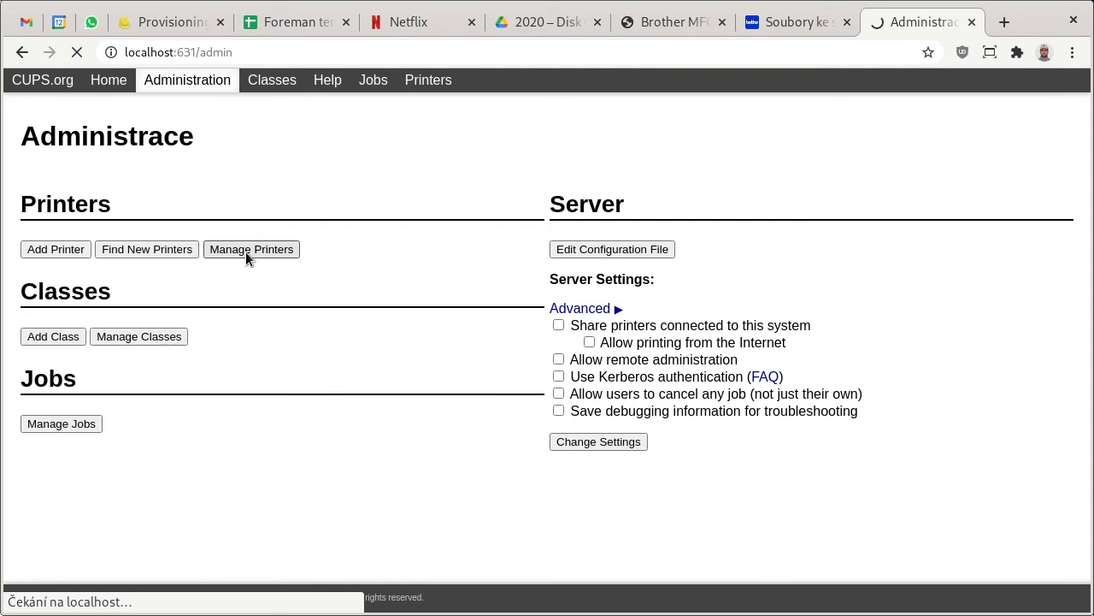
left_click(55, 250)
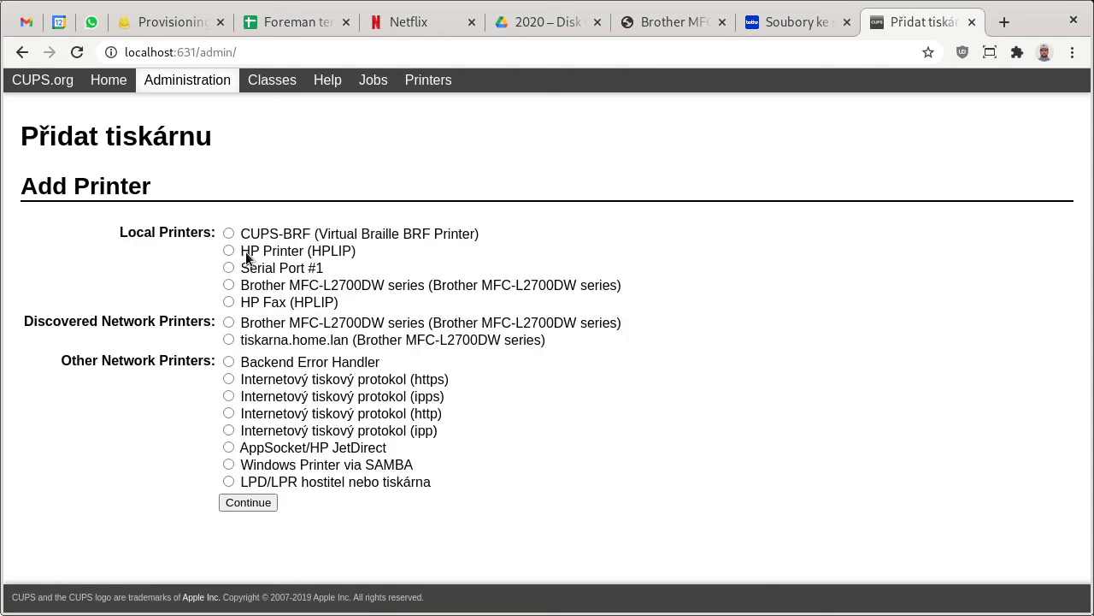
mouse_move(751, 331)
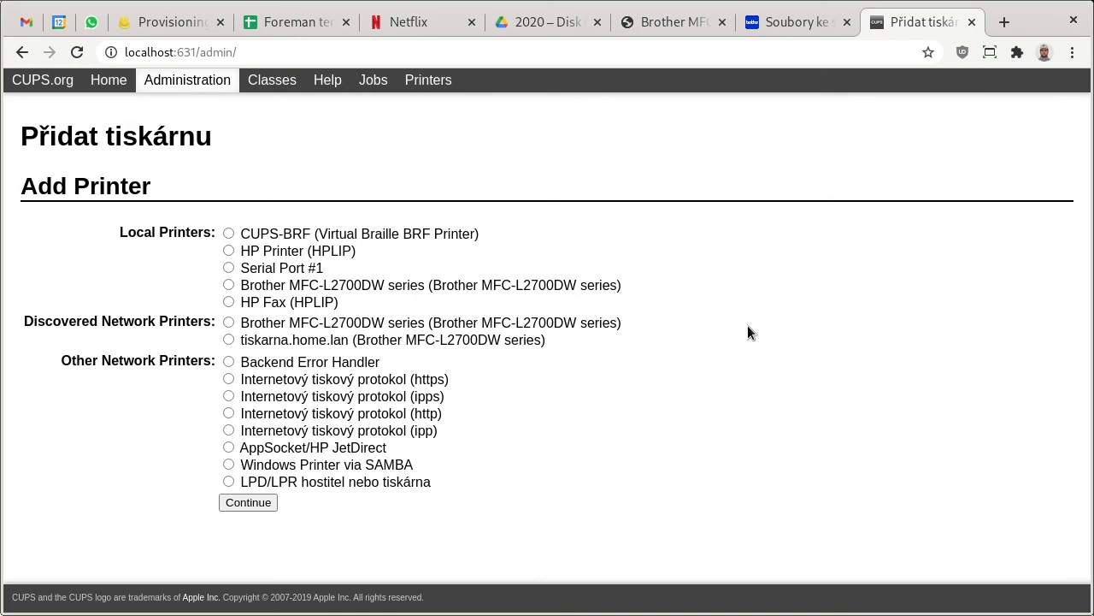
mouse_move(605, 294)
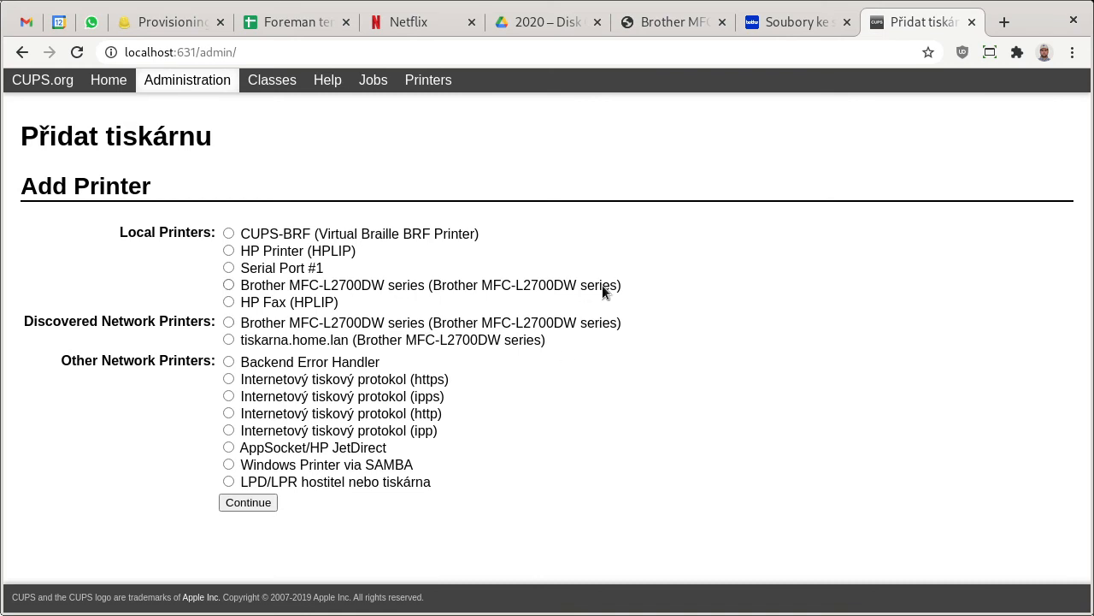
mouse_move(397, 354)
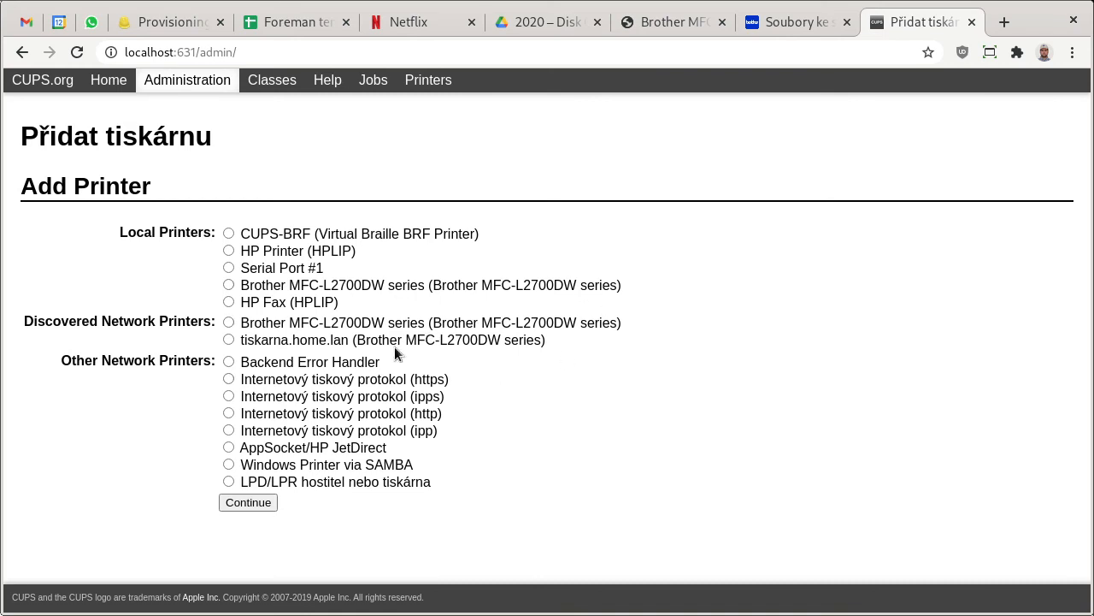
mouse_move(589, 363)
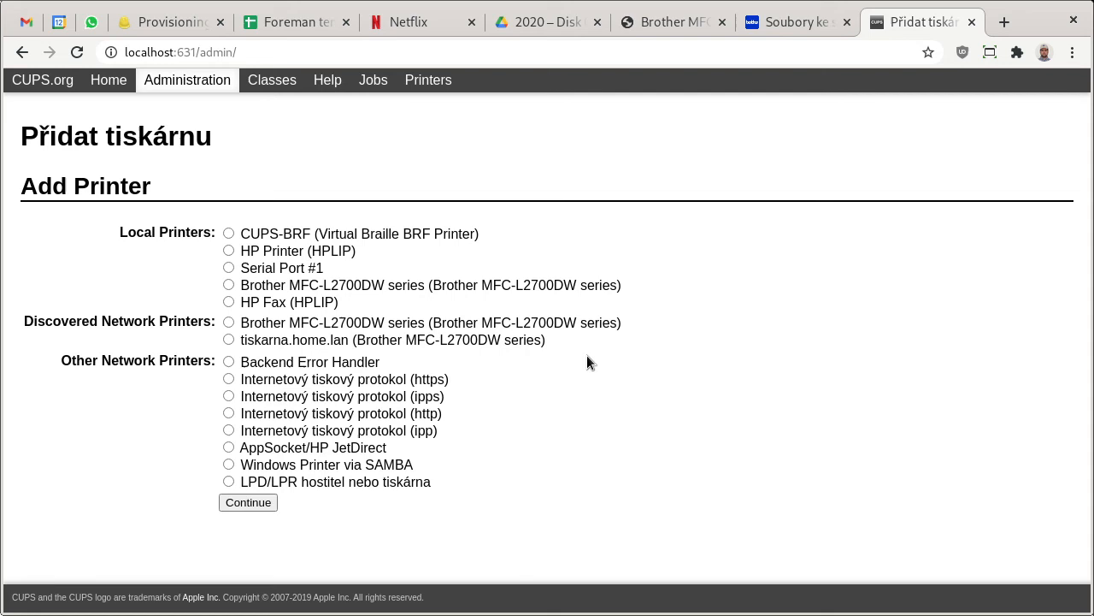
mouse_move(428, 285)
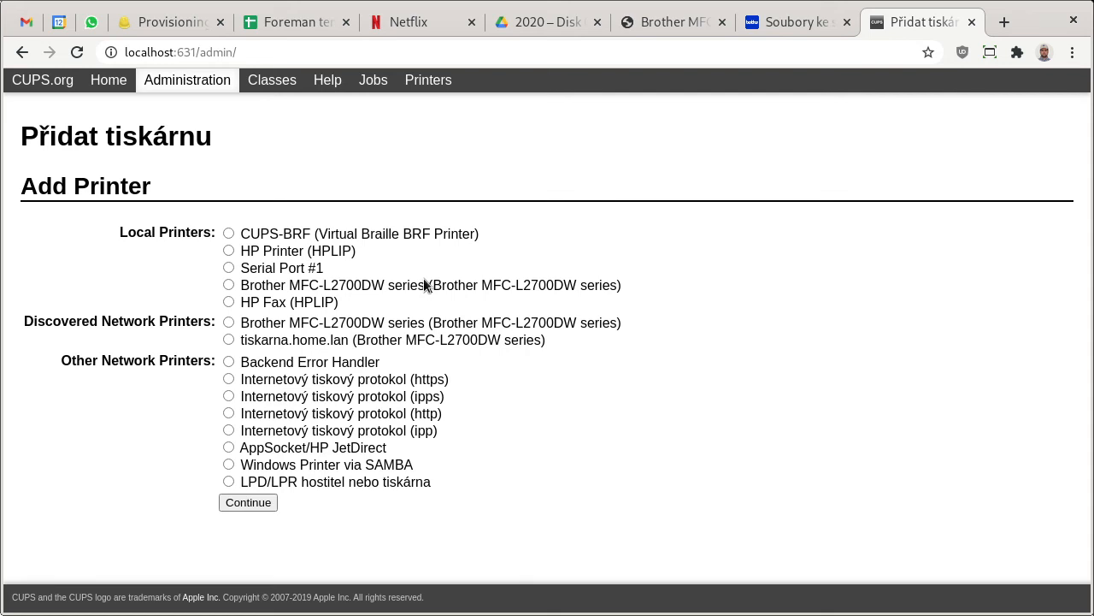
left_click(188, 80)
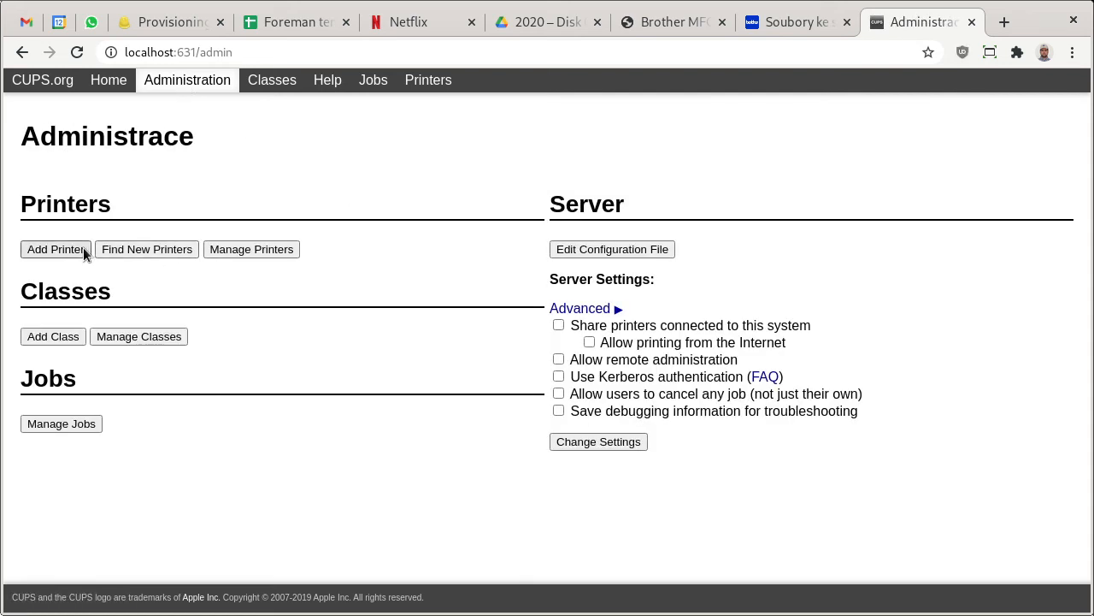
Start Add Printer and choose the discovered 'Brother MFC-L2700DW series (fully driverless)' entry.
left_click(55, 250)
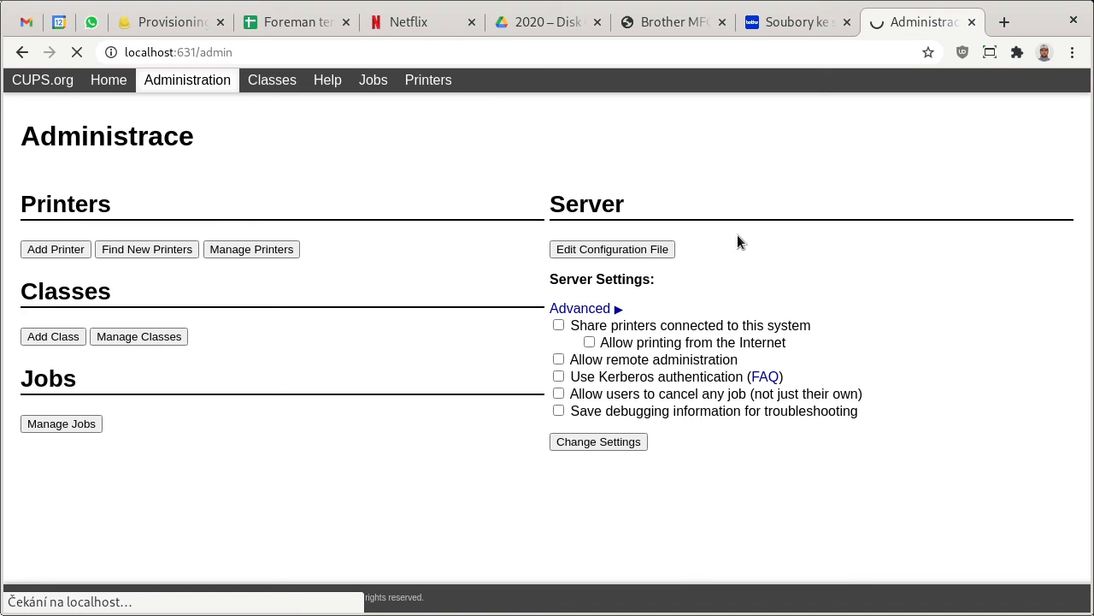
left_click(54, 250)
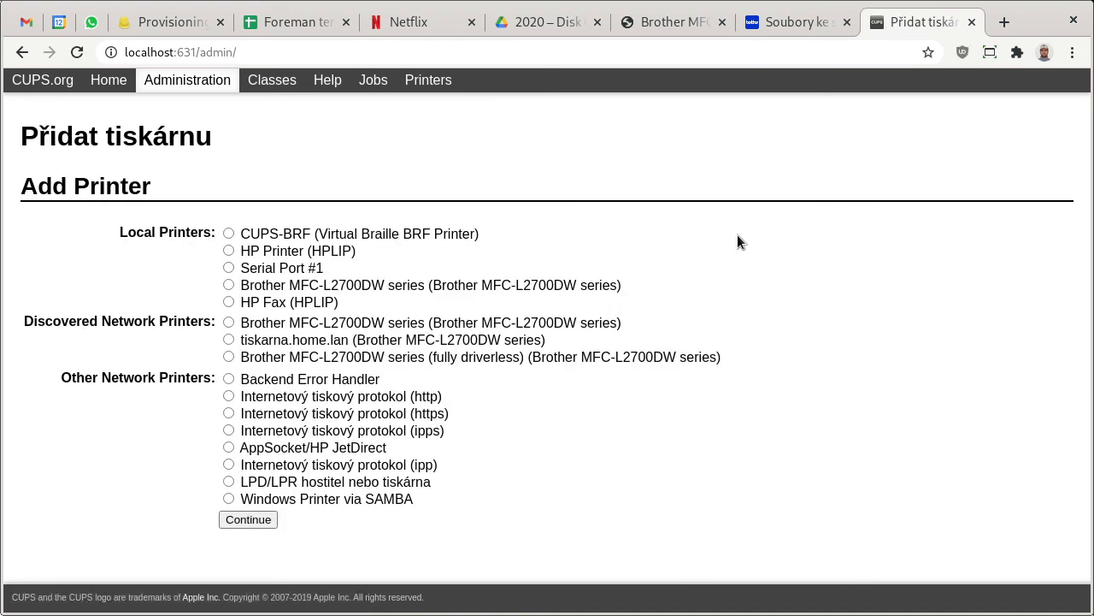
mouse_move(679, 370)
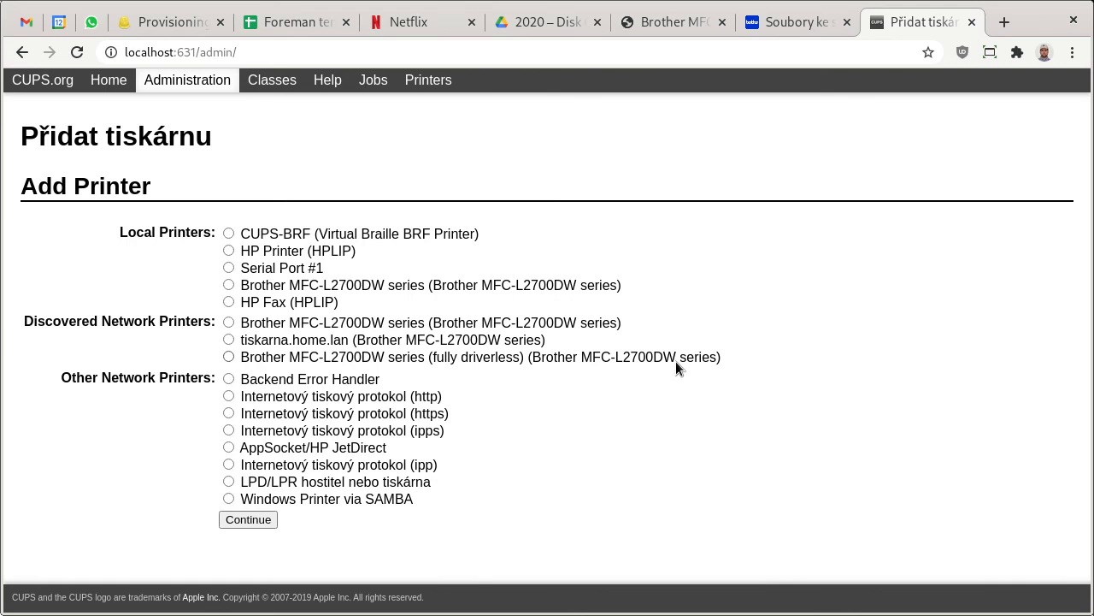
mouse_move(500, 359)
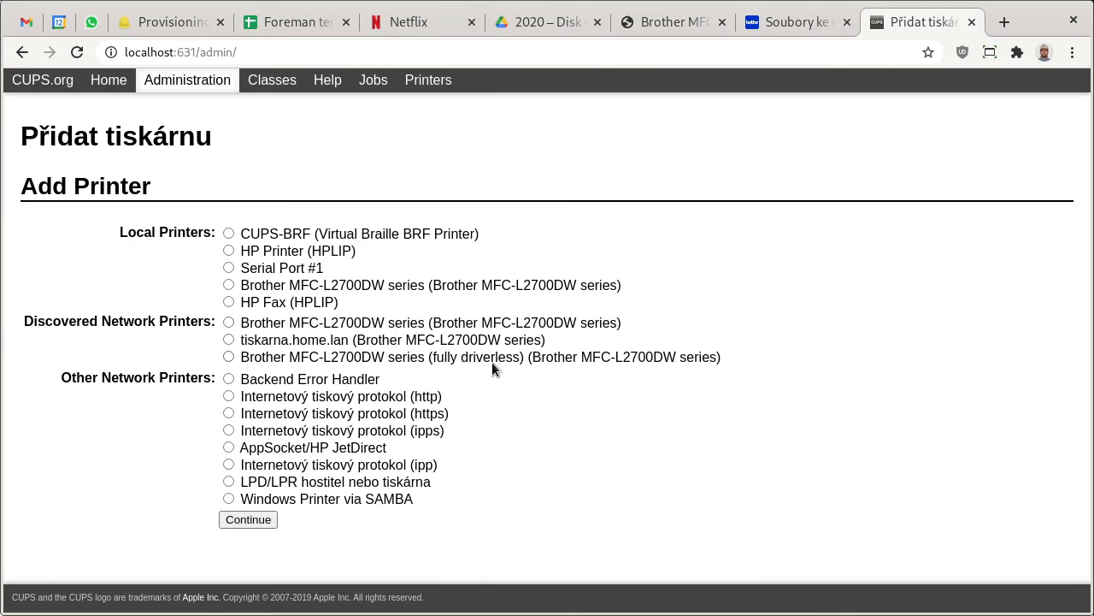
mouse_move(482, 308)
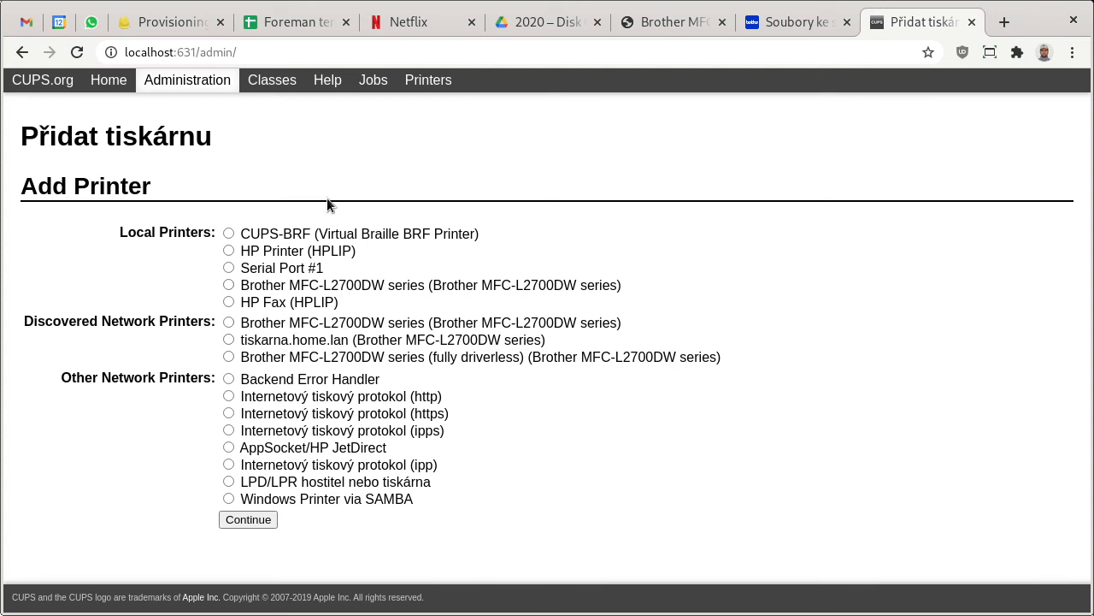
mouse_move(379, 342)
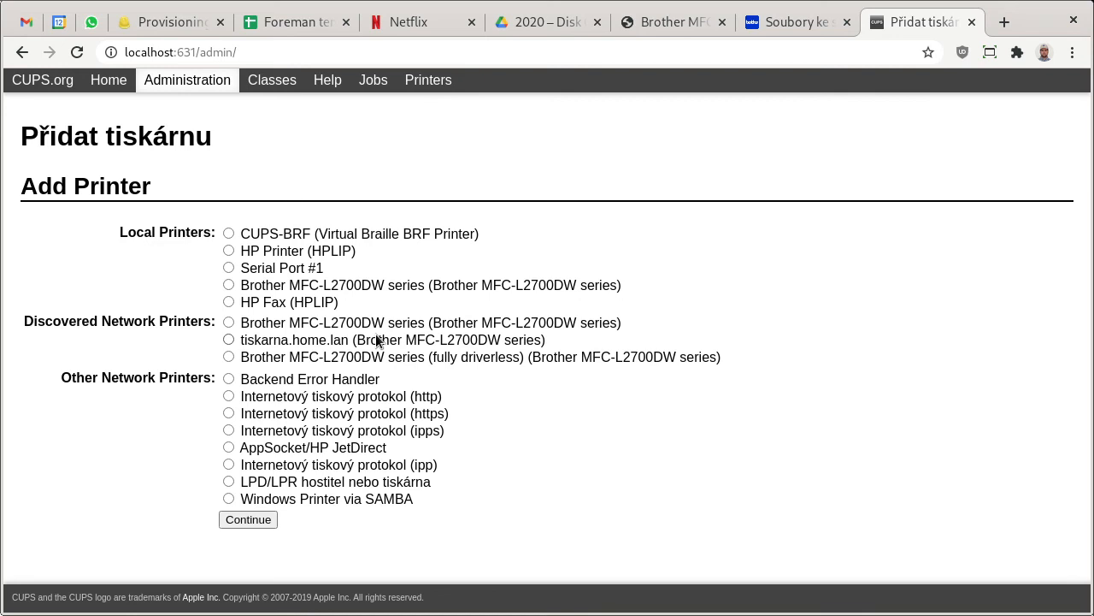
mouse_move(452, 357)
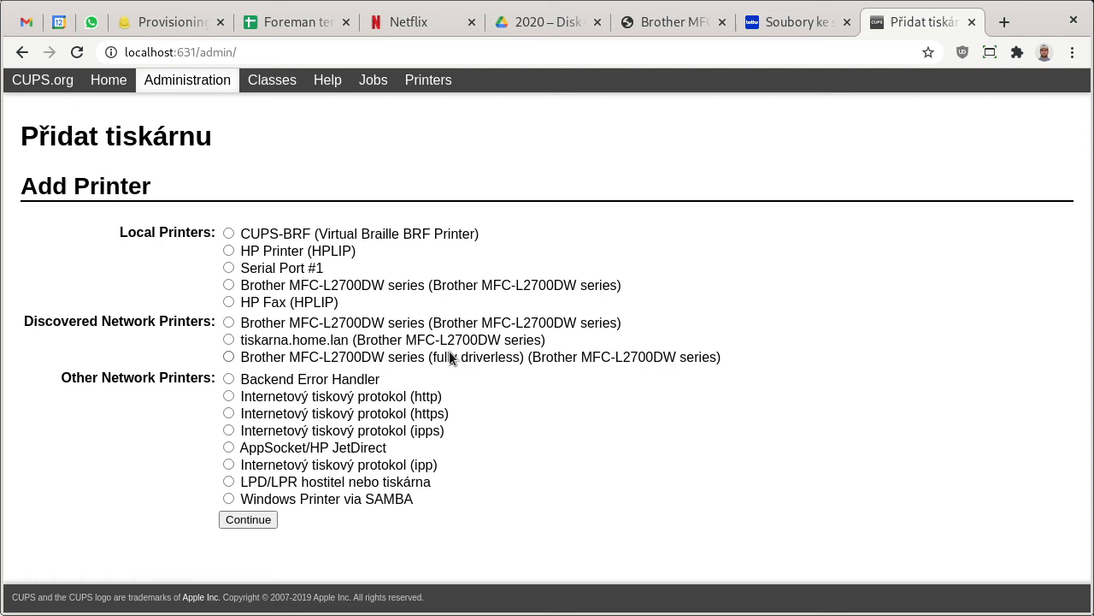
left_click(229, 357)
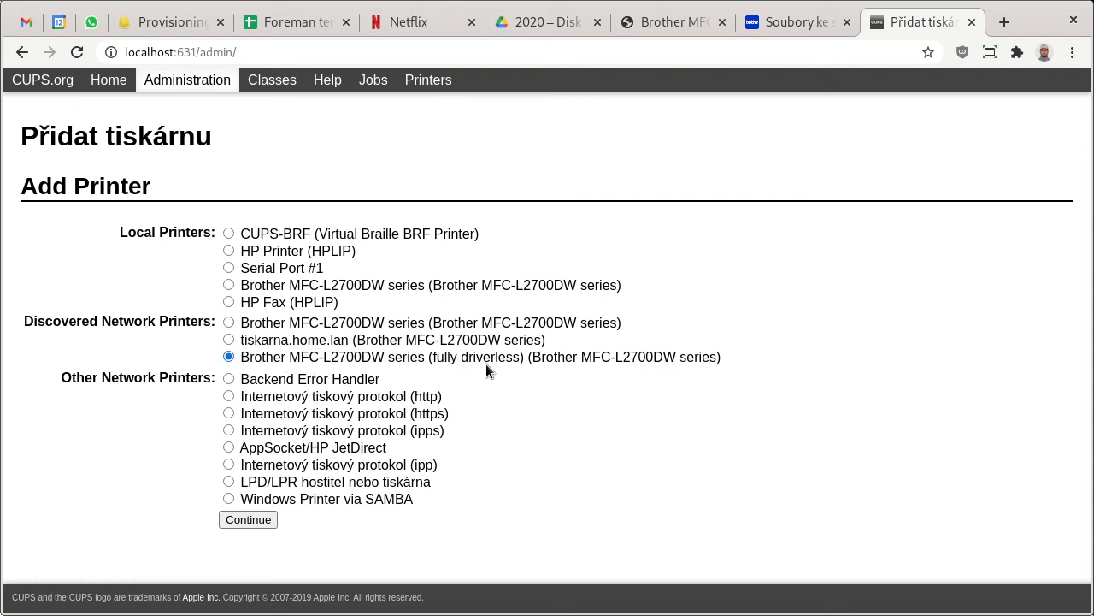
mouse_move(24, 329)
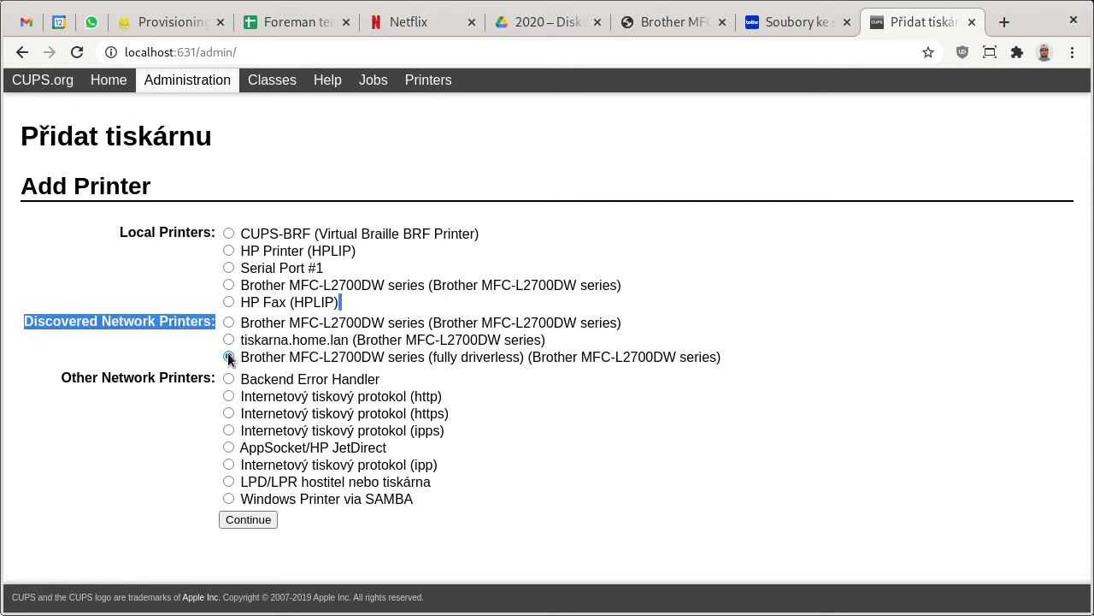
left_click(229, 358)
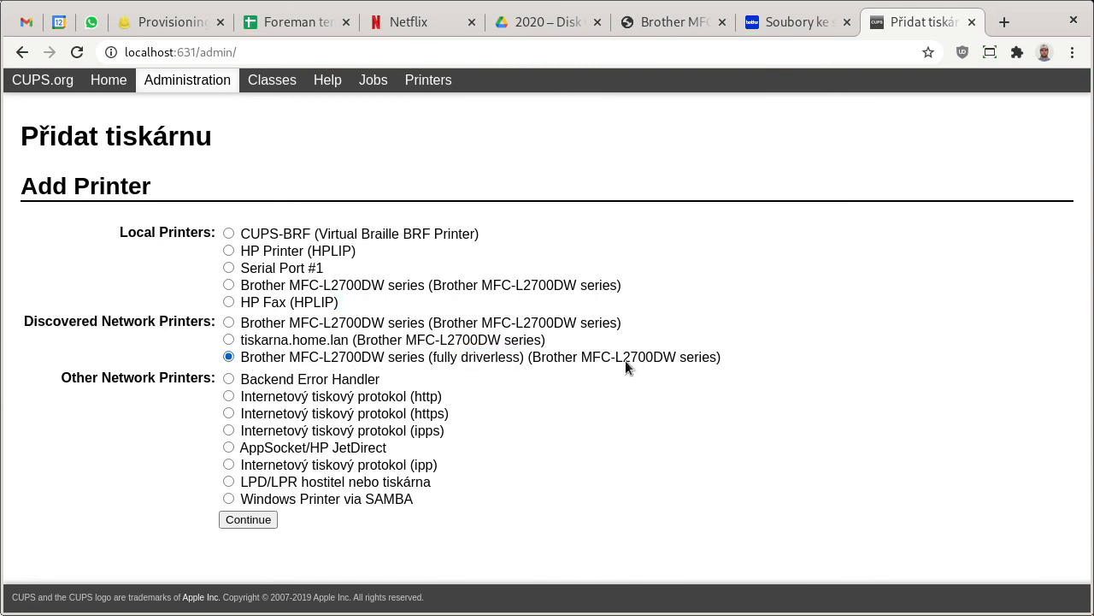
mouse_move(468, 360)
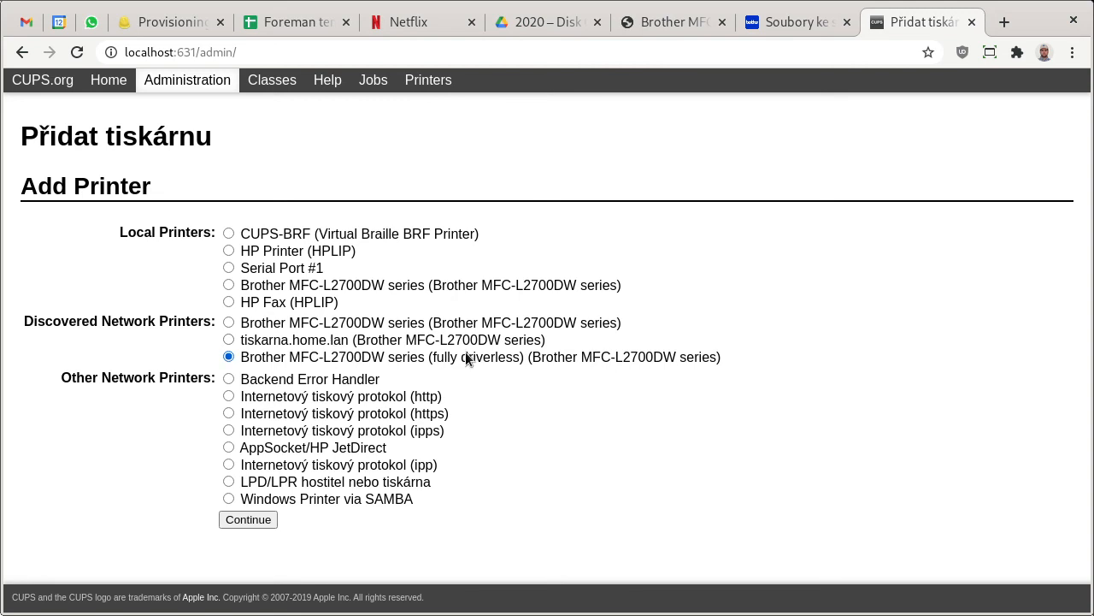
mouse_move(451, 349)
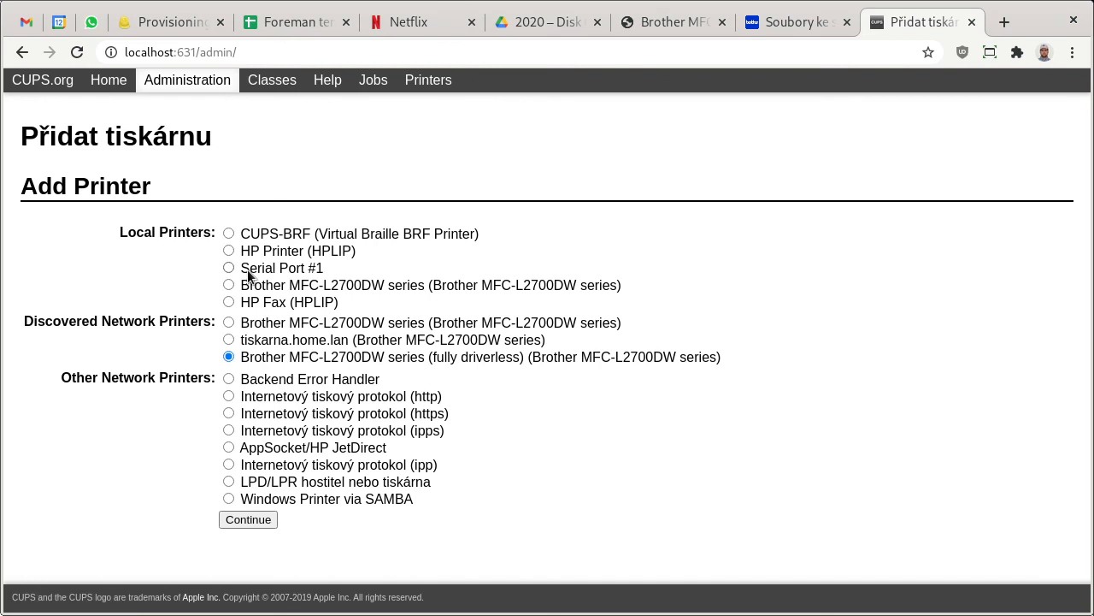
mouse_move(294, 148)
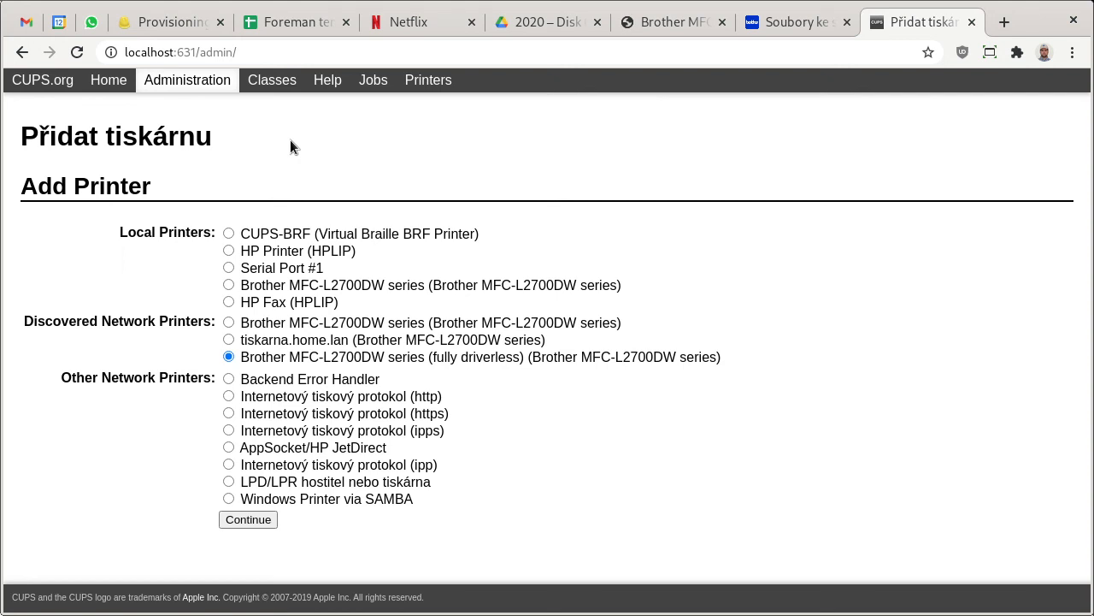
mouse_move(456, 362)
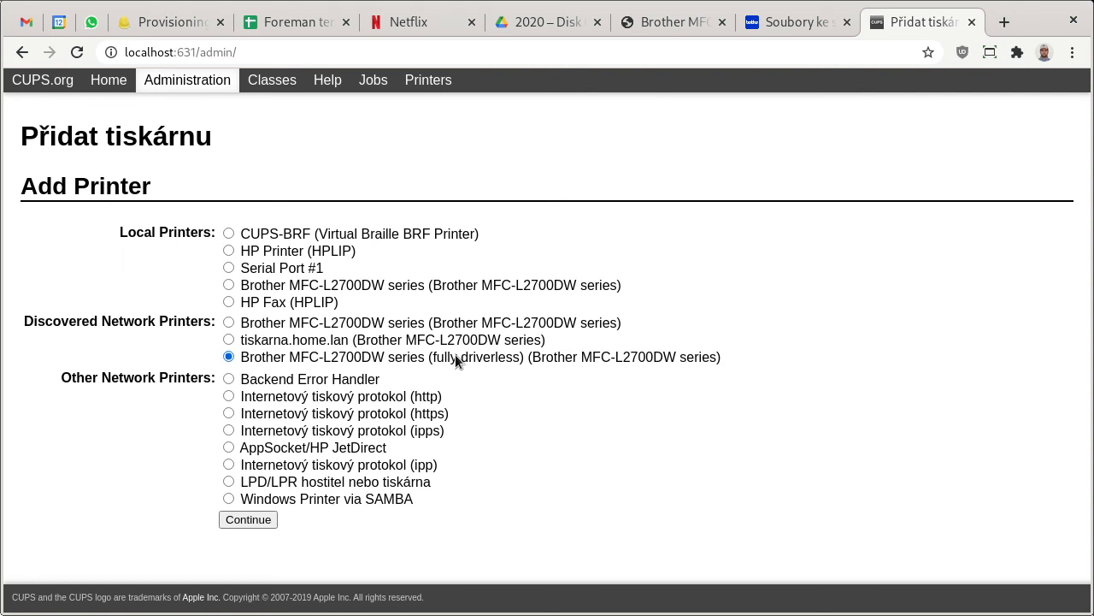
mouse_move(586, 378)
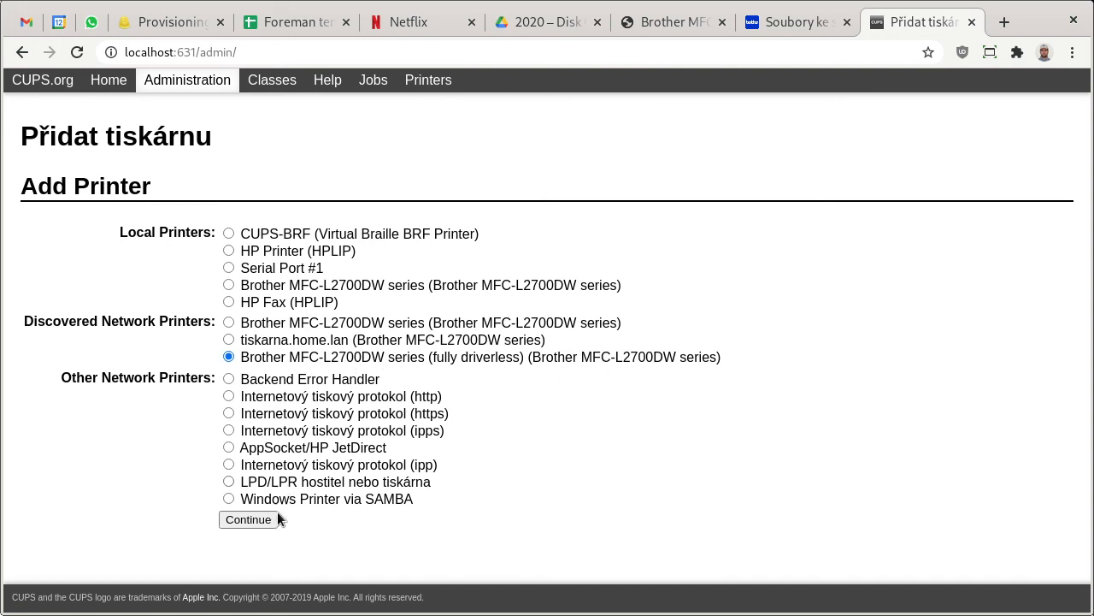
left_click(248, 520)
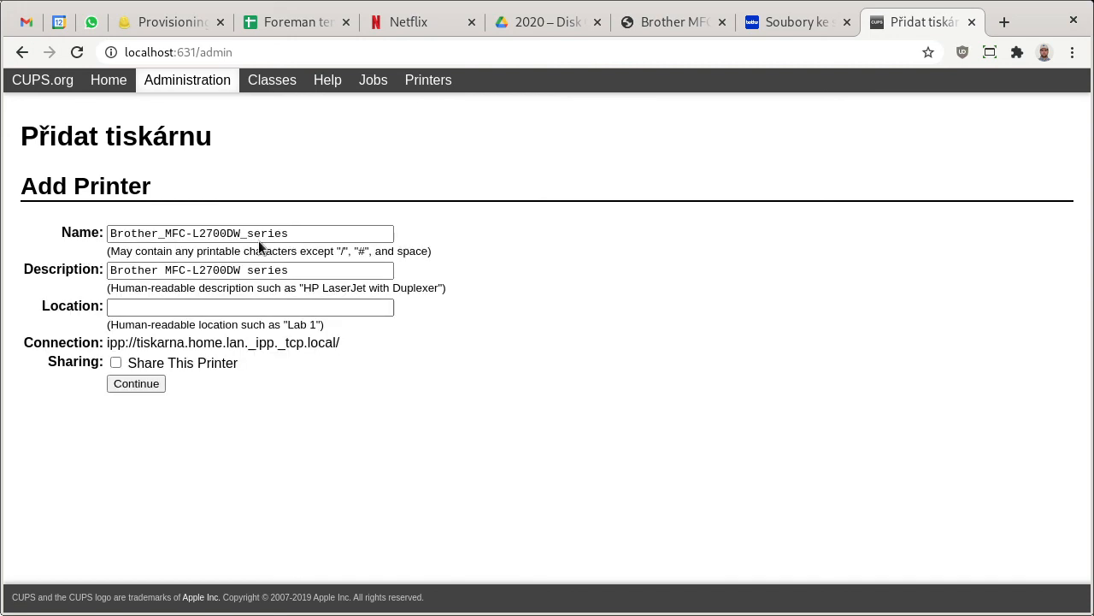
Review the IPP connection address and replace 'series' in the name and description with 'fully driverless'.
double_click(239, 232)
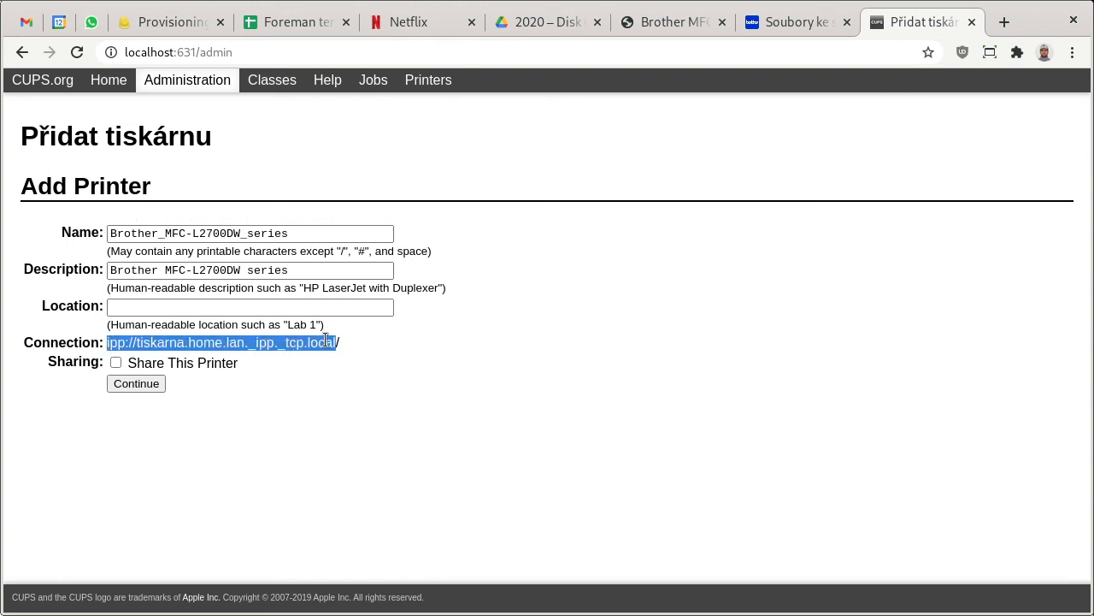
left_click(112, 342)
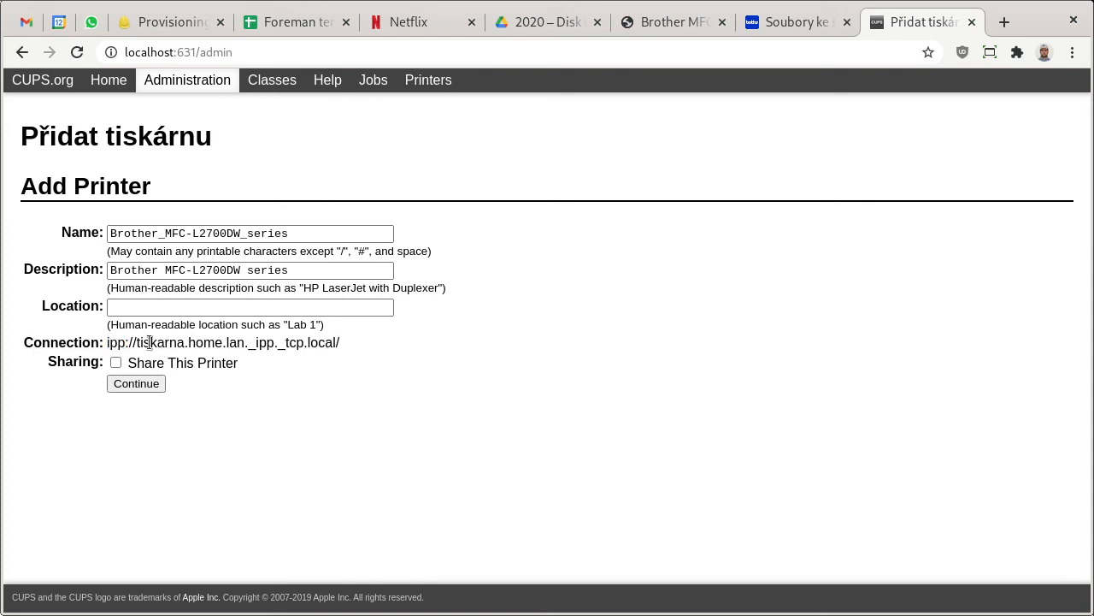
left_click_drag(137, 342, 246, 342)
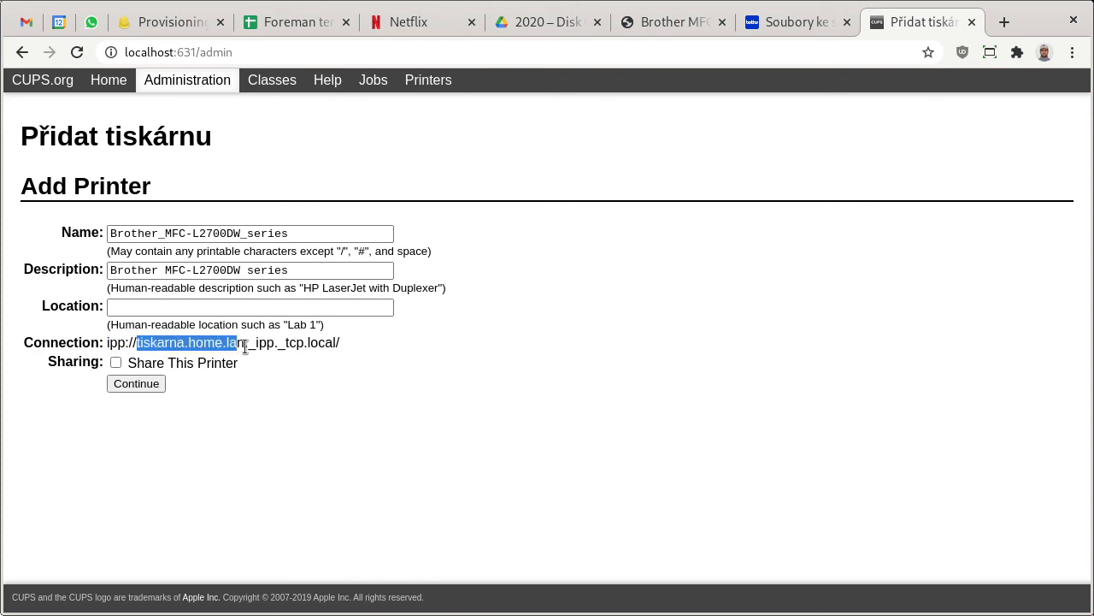
left_click(380, 355)
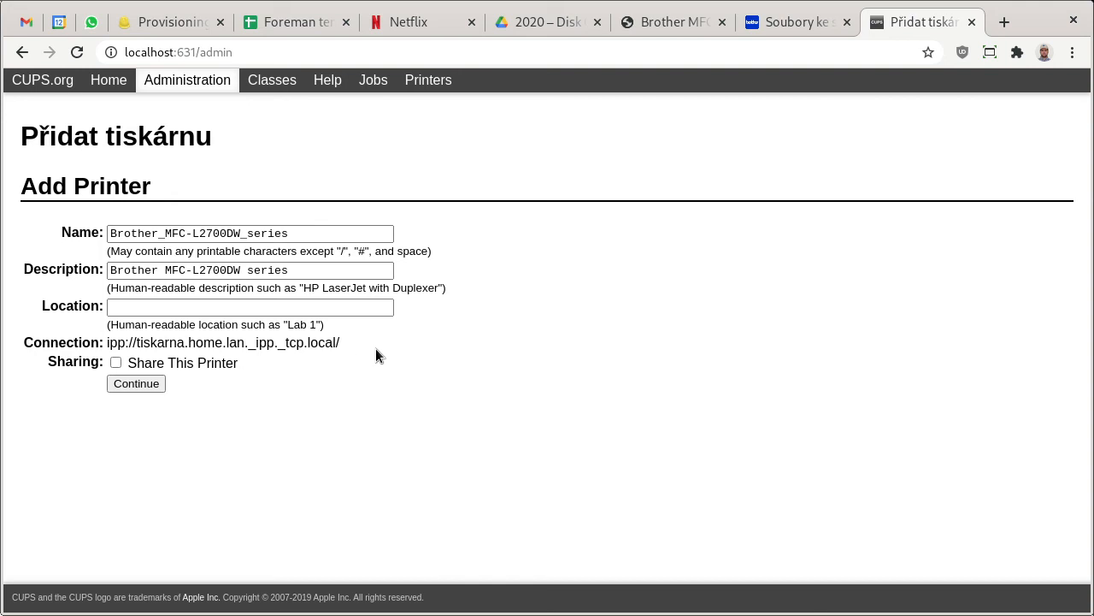
double_click(239, 233)
type("IPP")
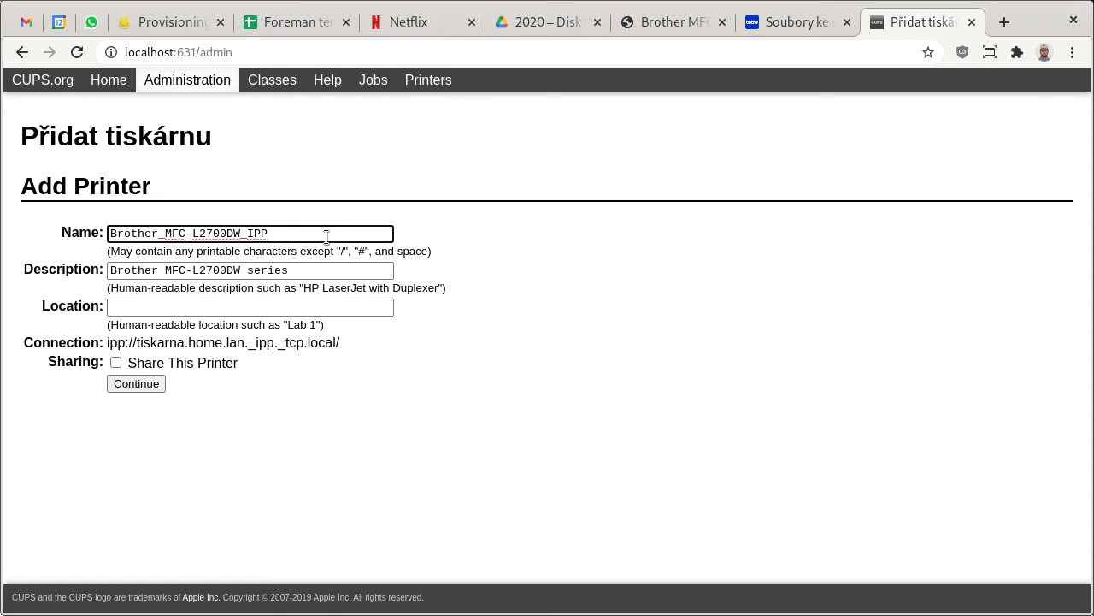
double_click(265, 270)
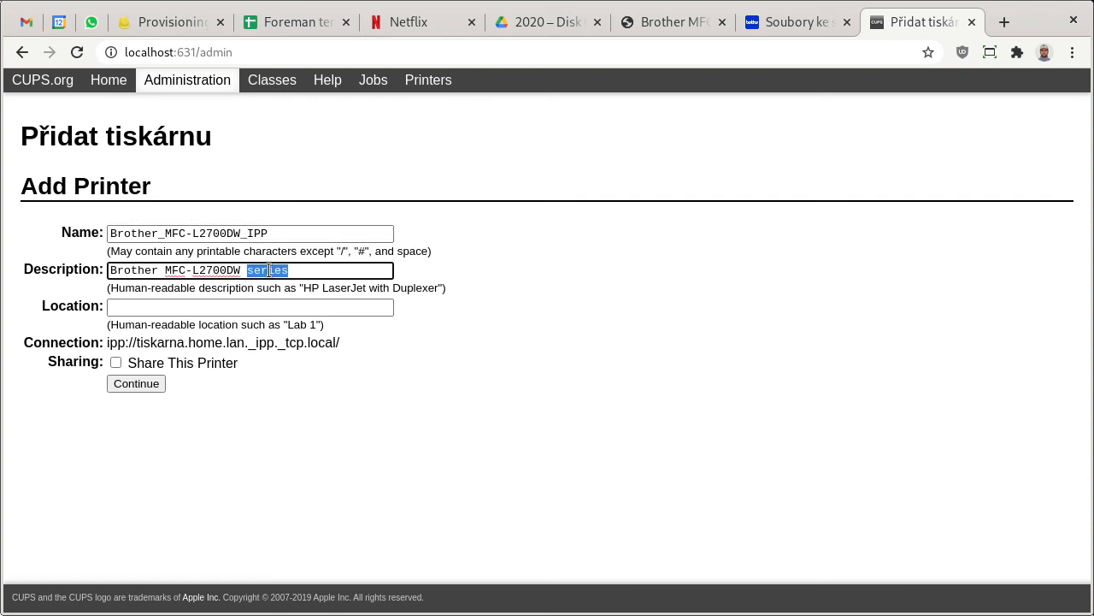
type("fully dri")
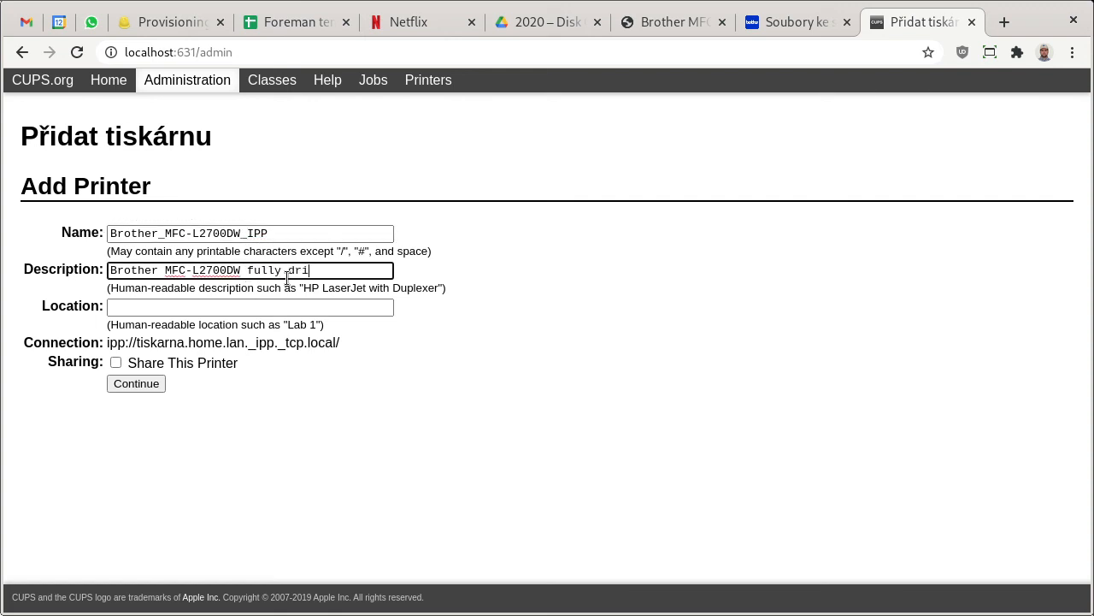
type("verless")
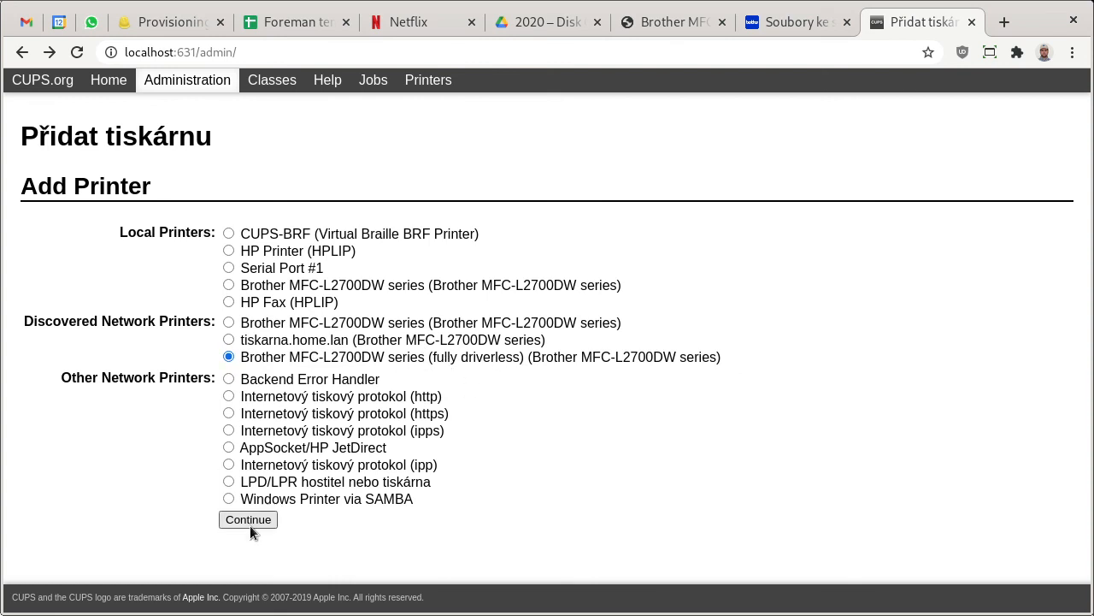
Set the description to 'driver less' and select the Brother MFC-L2700DW series - IPP Everywhere model.
left_click(248, 520)
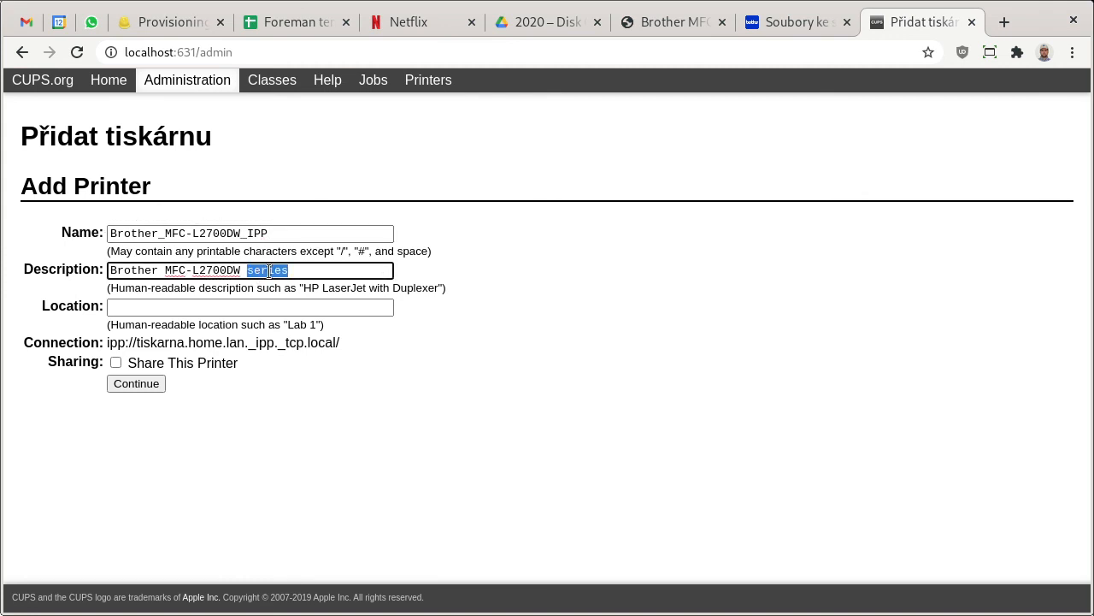
type("driver l")
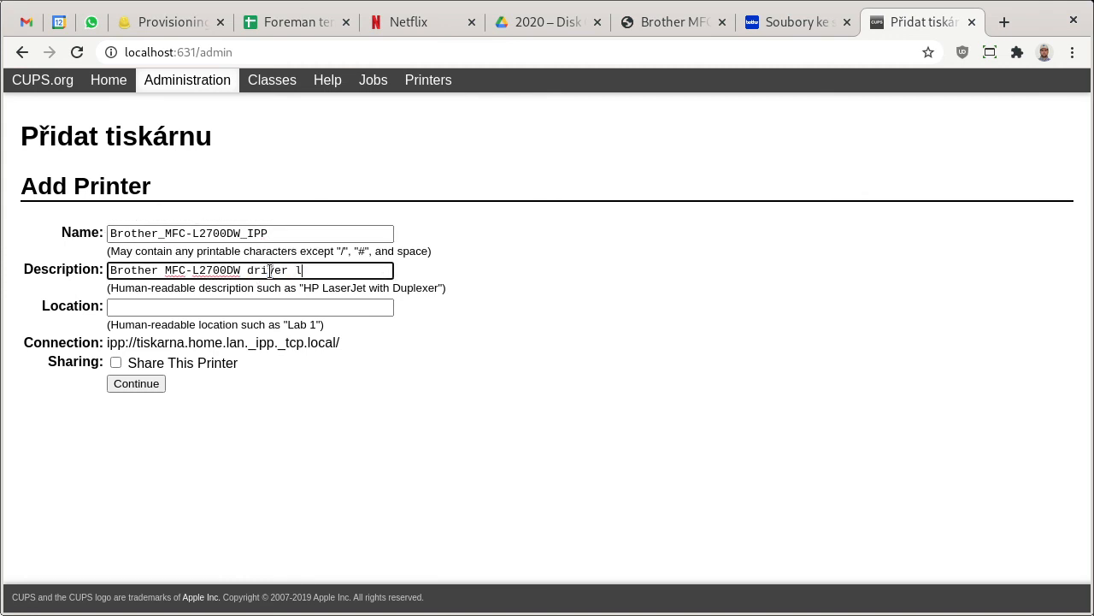
type("ess")
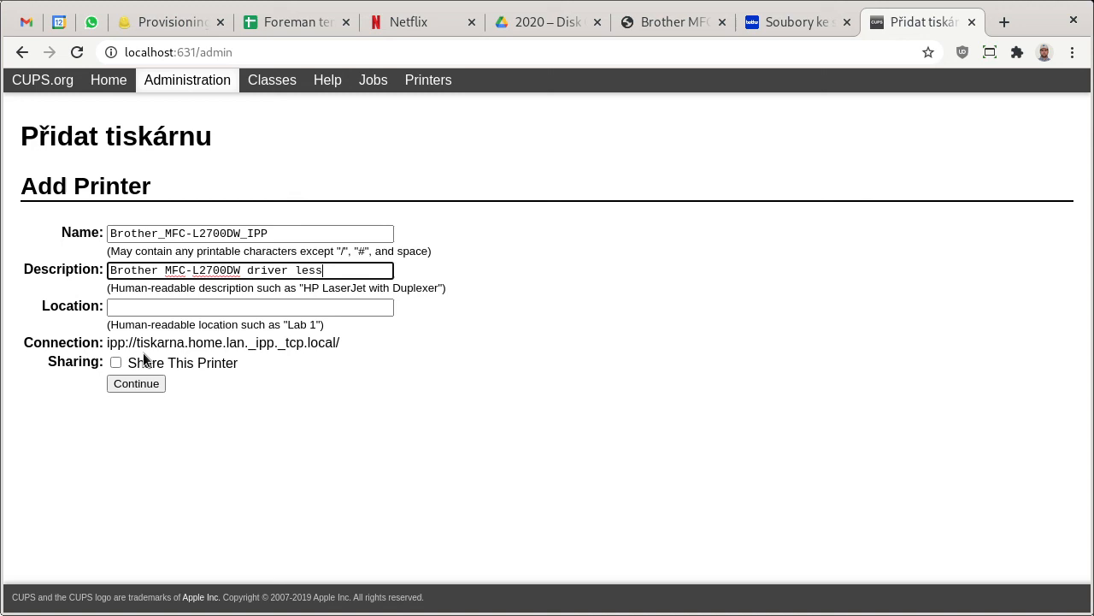
left_click(137, 383)
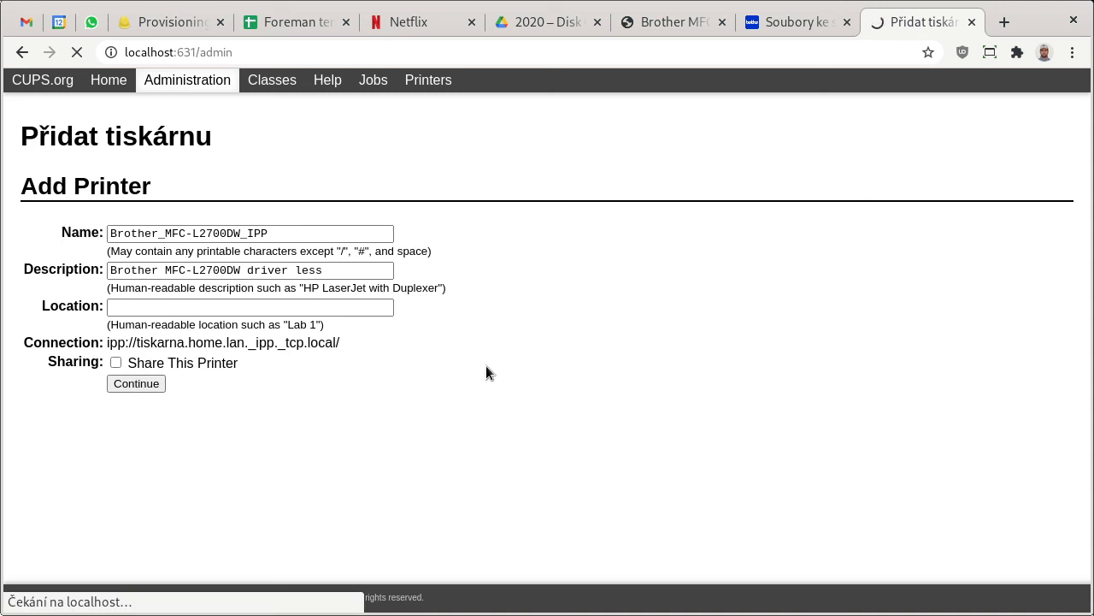
left_click(135, 383)
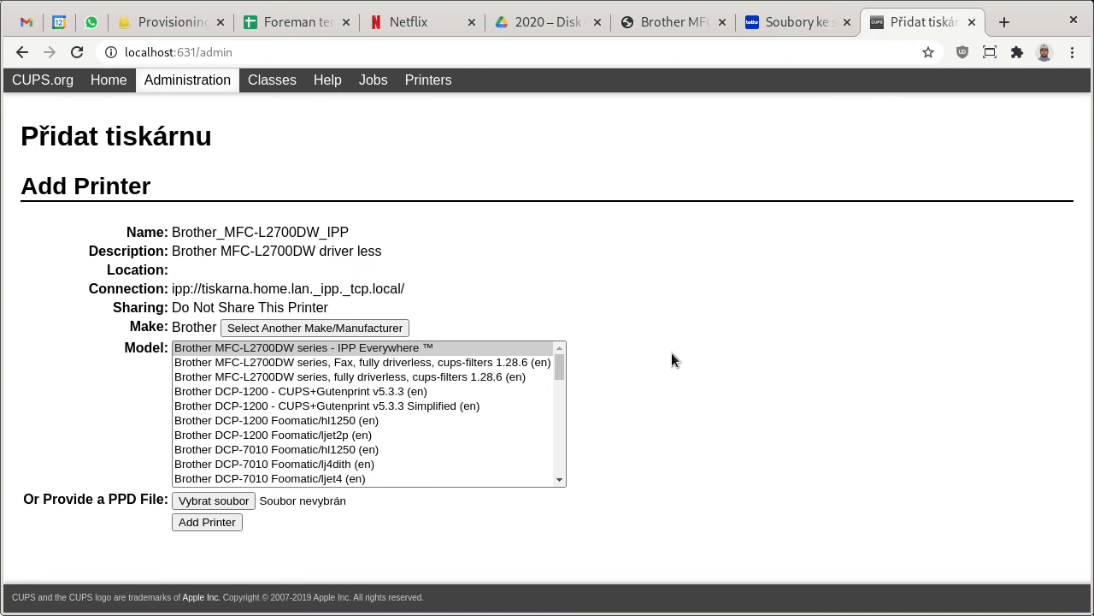
mouse_move(501, 310)
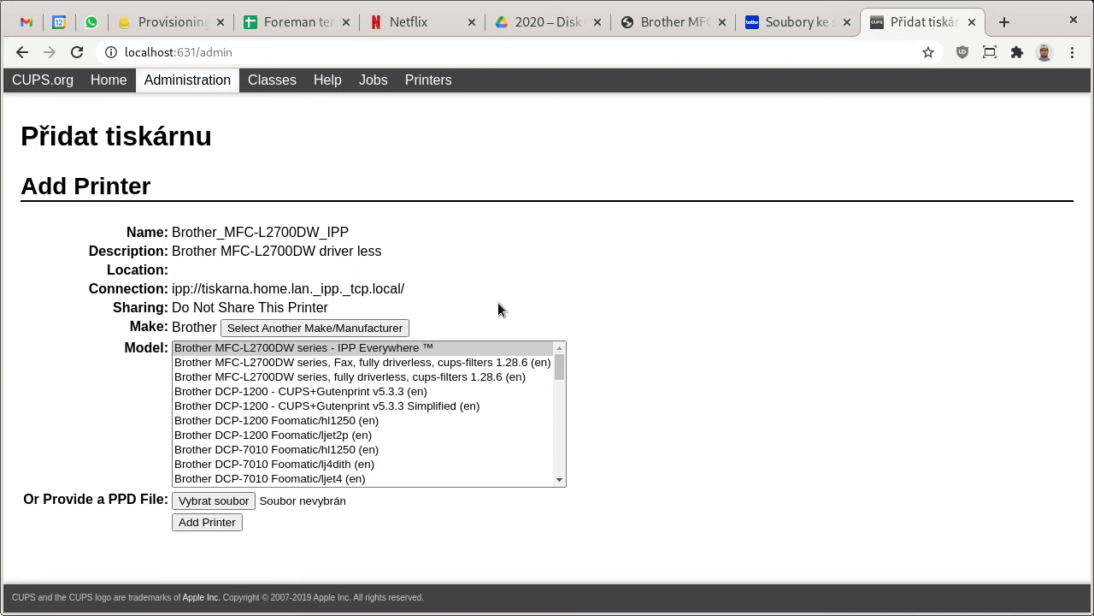
mouse_move(380, 358)
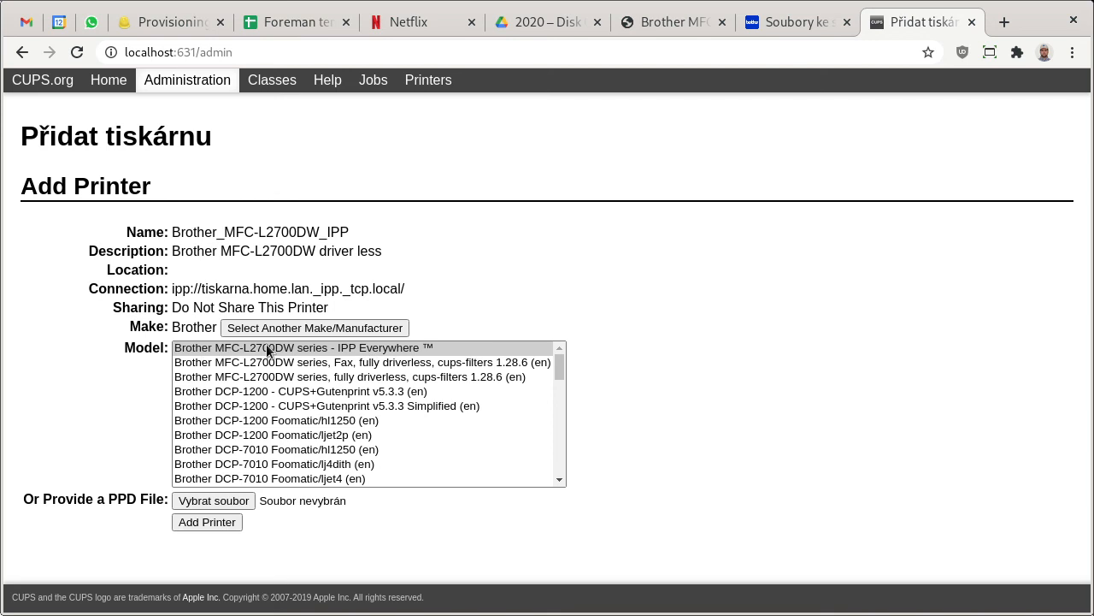
mouse_move(349, 354)
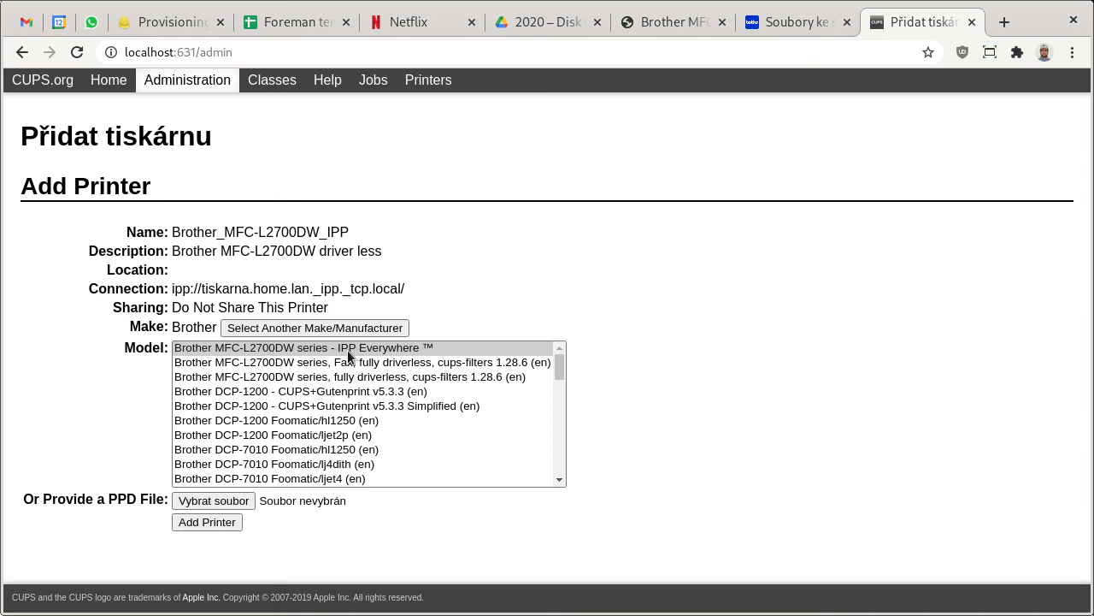
mouse_move(530, 350)
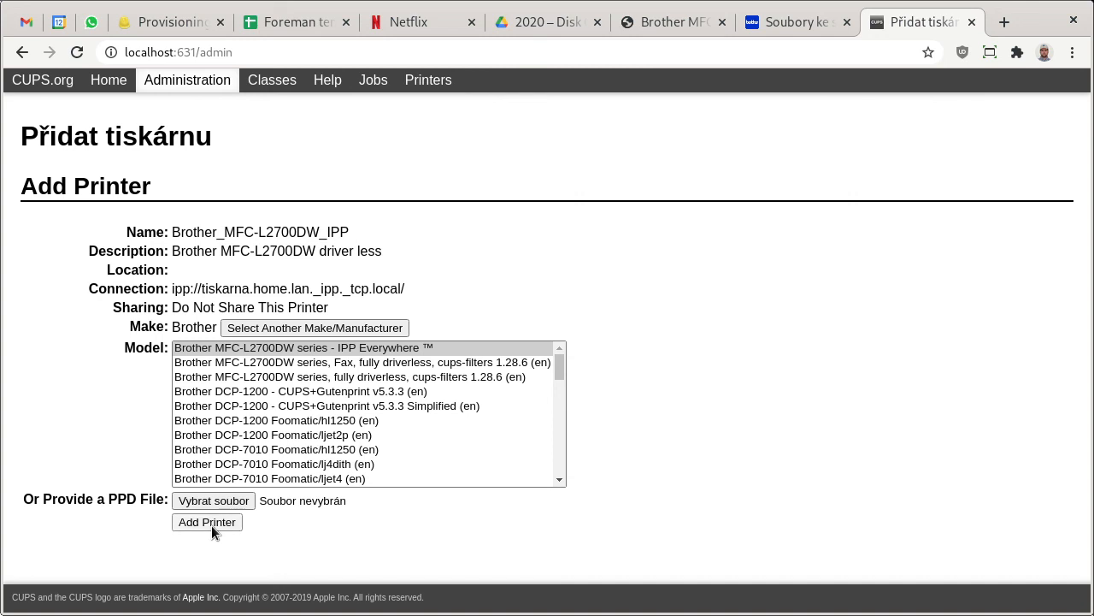
Add the printer with two-sided printing set to Delší okraj (na výšku) as the default option.
left_click(207, 522)
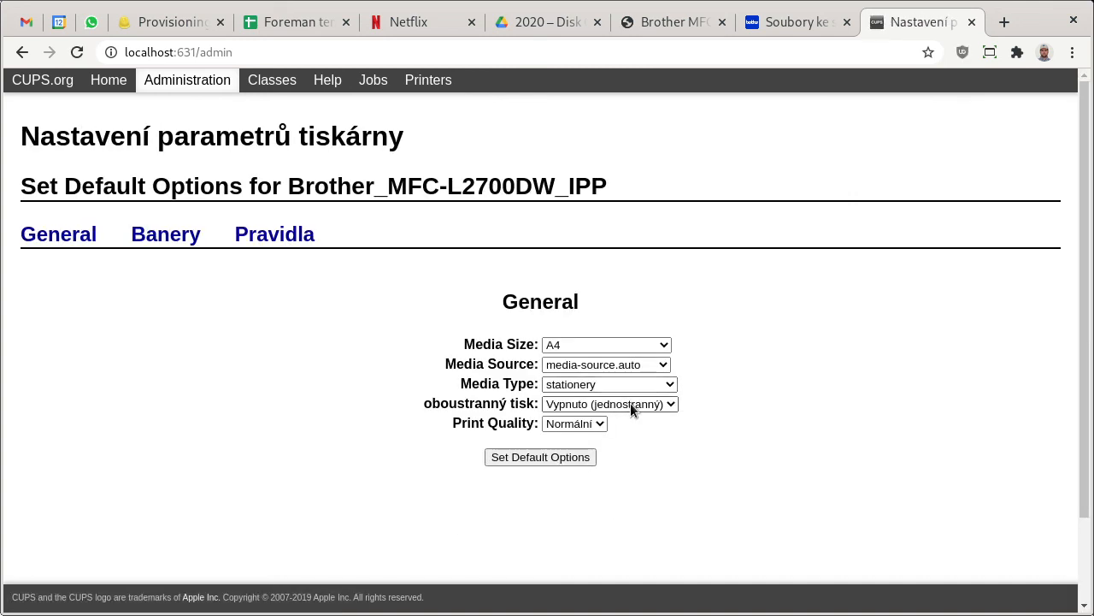
left_click(609, 403)
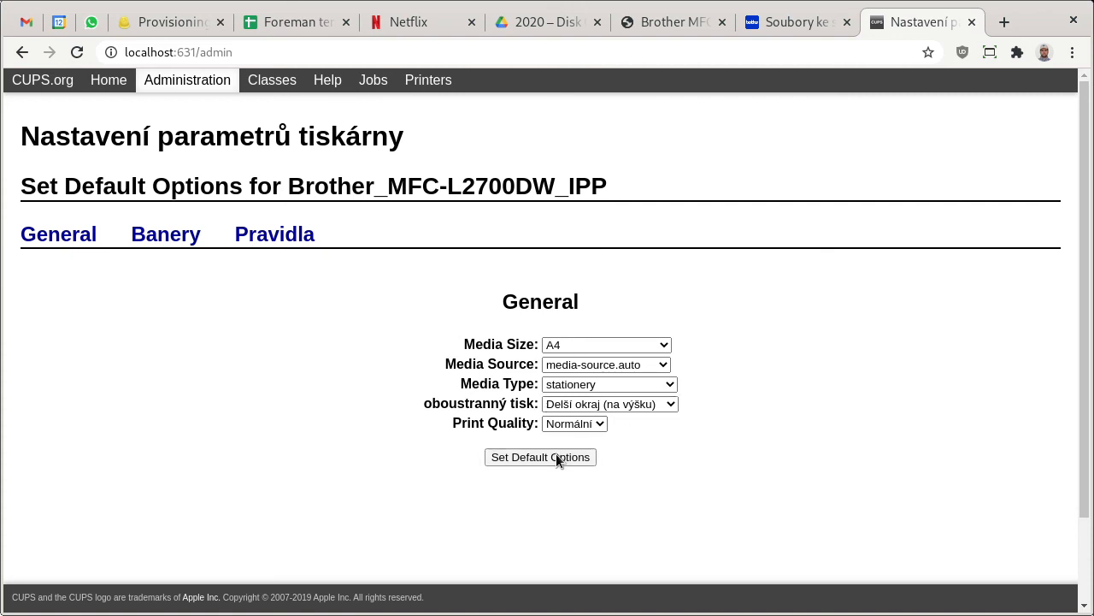
left_click(541, 457)
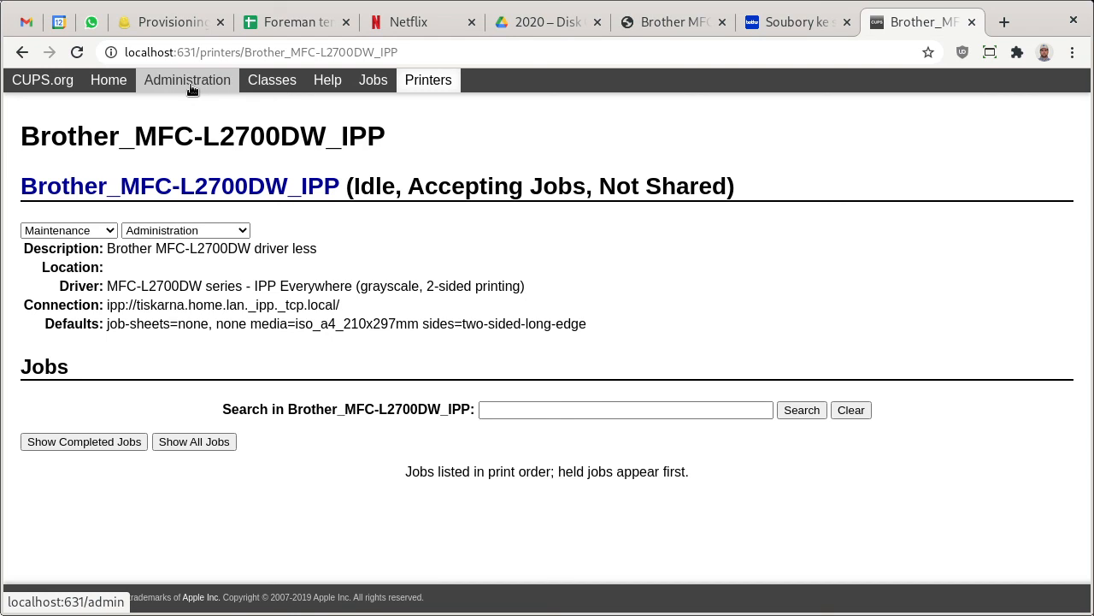
mouse_move(92, 231)
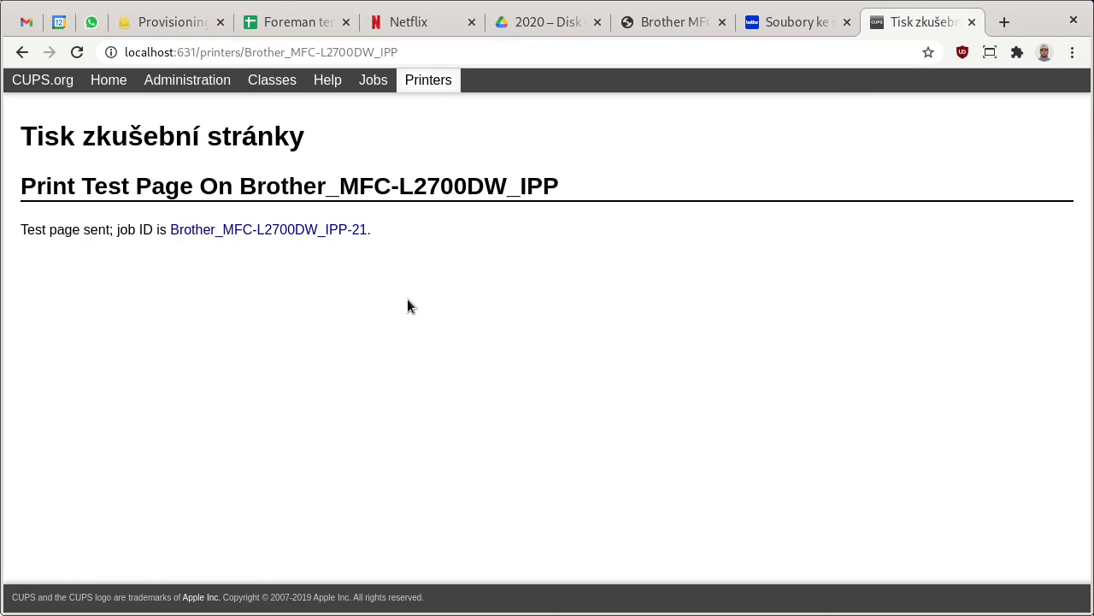
Print a test page and return to the Brother_MFC-L2700DW_IPP page showing job 21 processing.
left_click(266, 229)
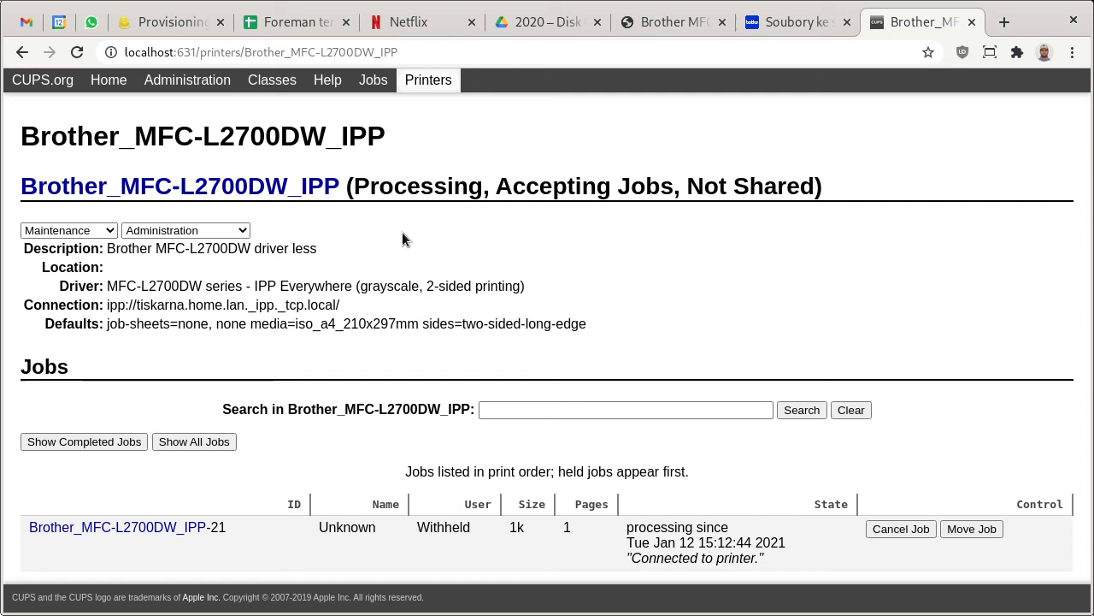
mouse_move(778, 76)
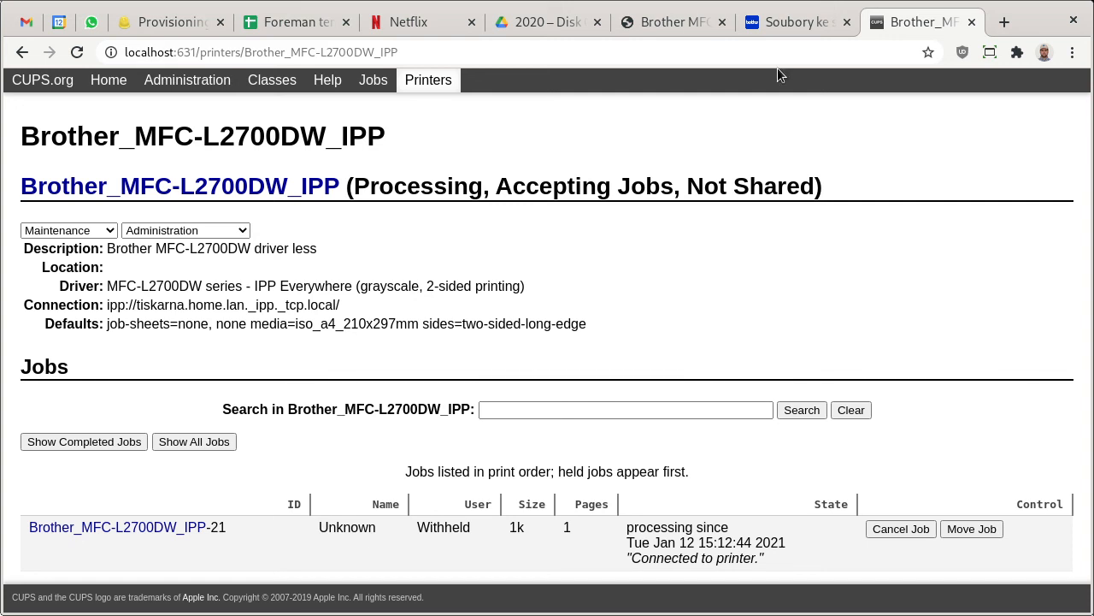
Open the 'Brother MFC L27000DW and Fedora 22-32' blog article from the search results.
left_click(670, 21)
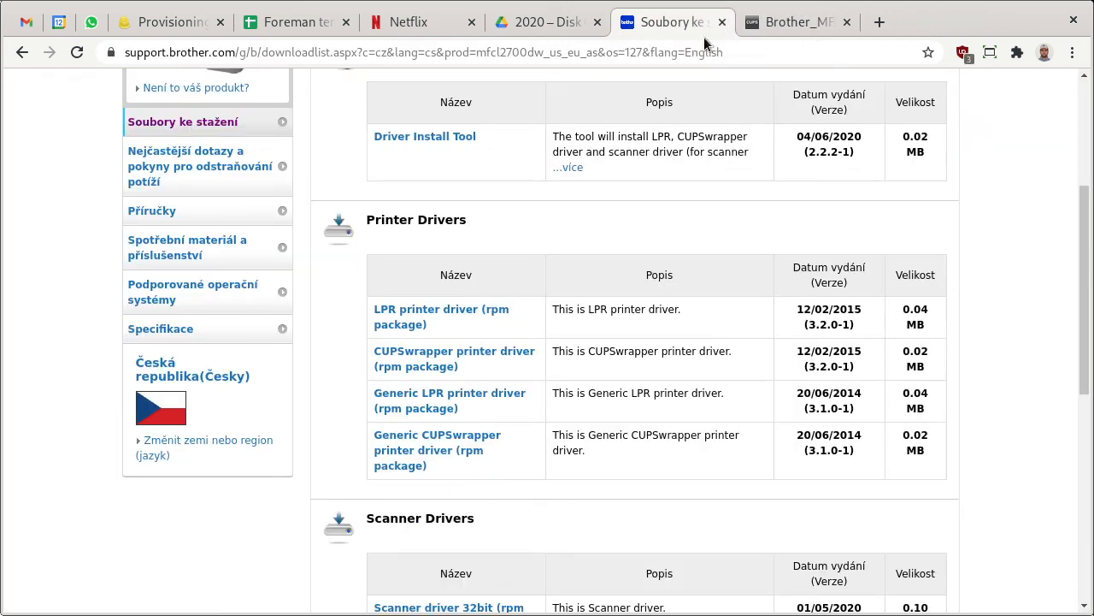
mouse_move(675, 25)
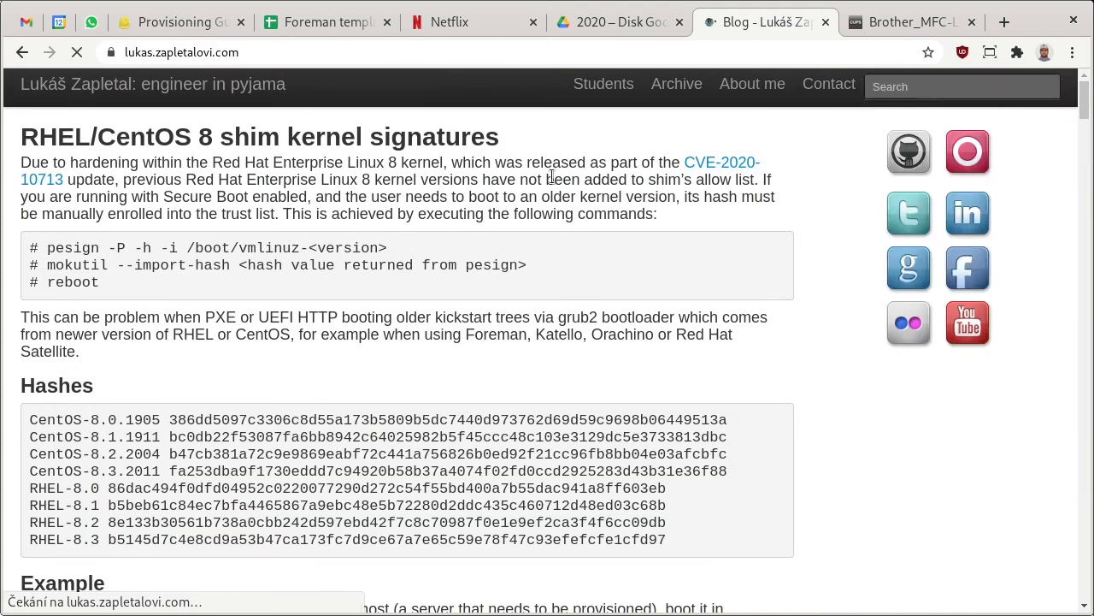
left_click(961, 85)
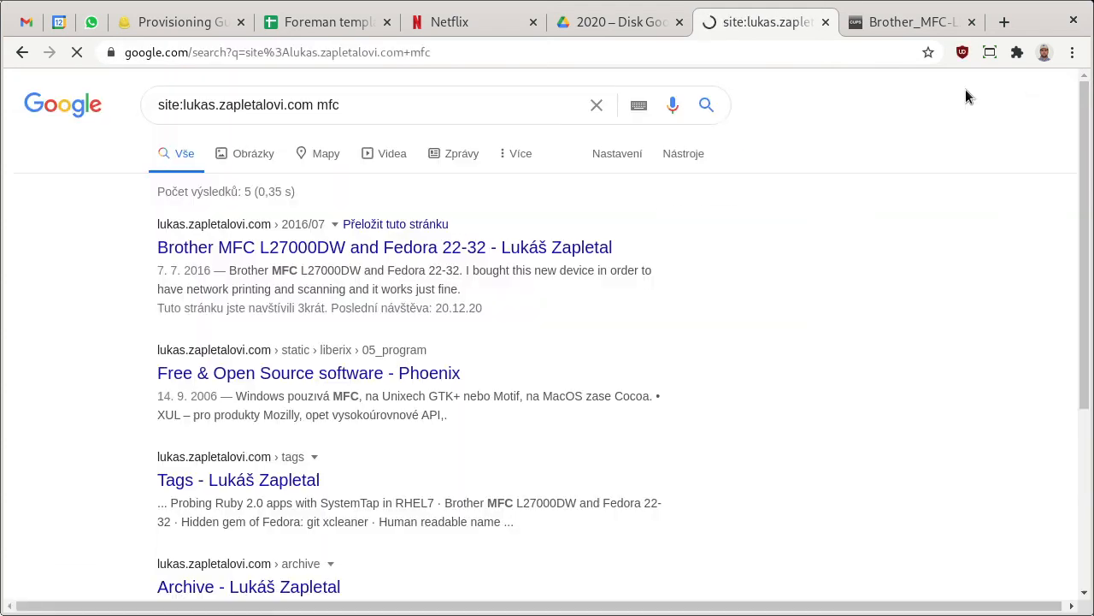
left_click(384, 246)
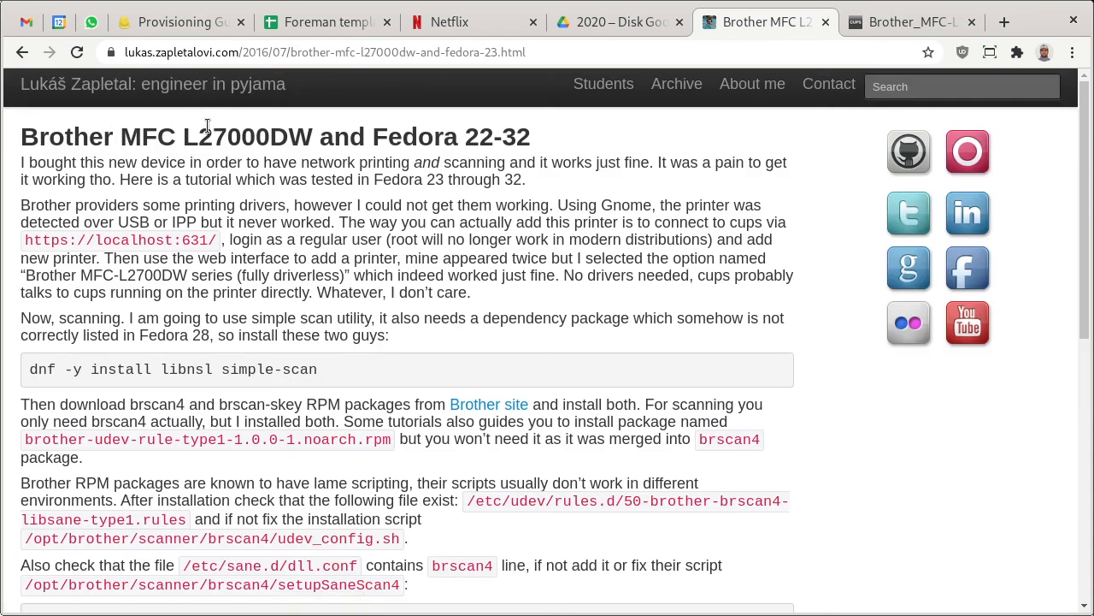
mouse_move(226, 135)
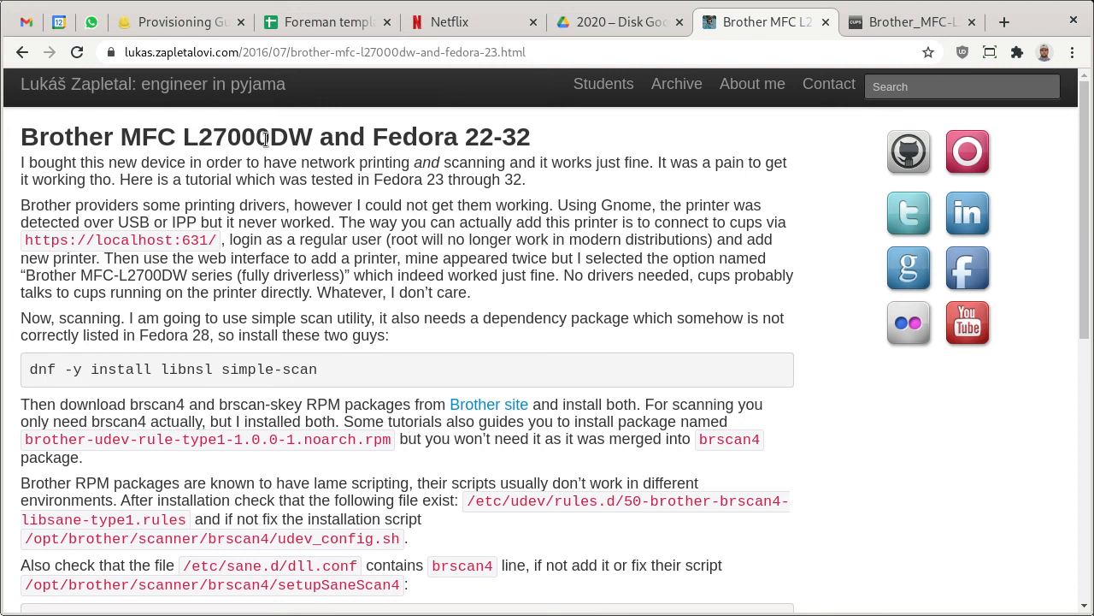
mouse_move(565, 143)
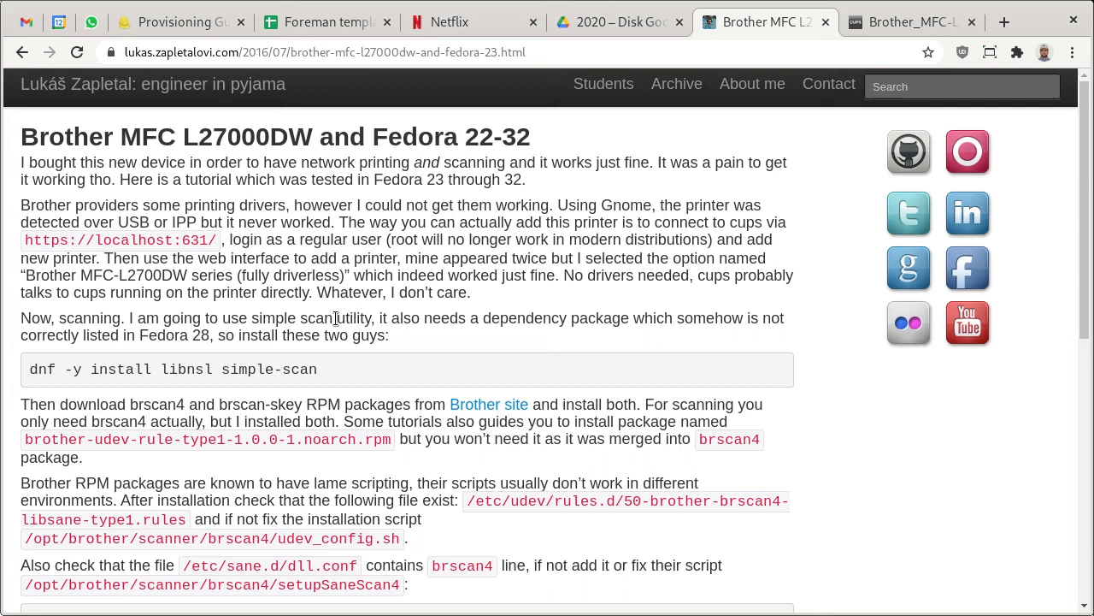
mouse_move(455, 311)
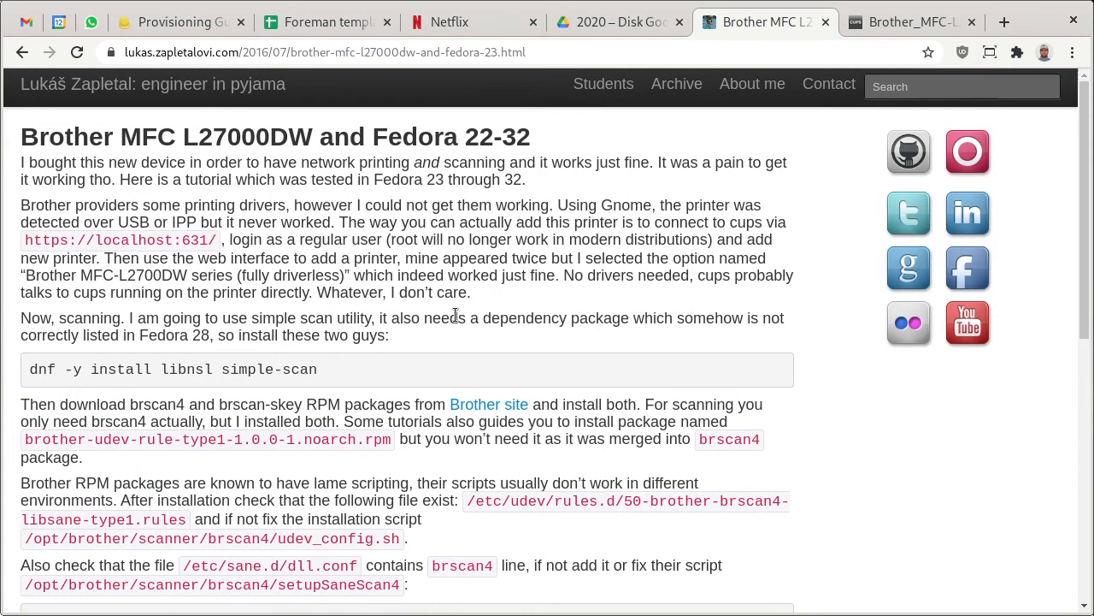
mouse_move(311, 393)
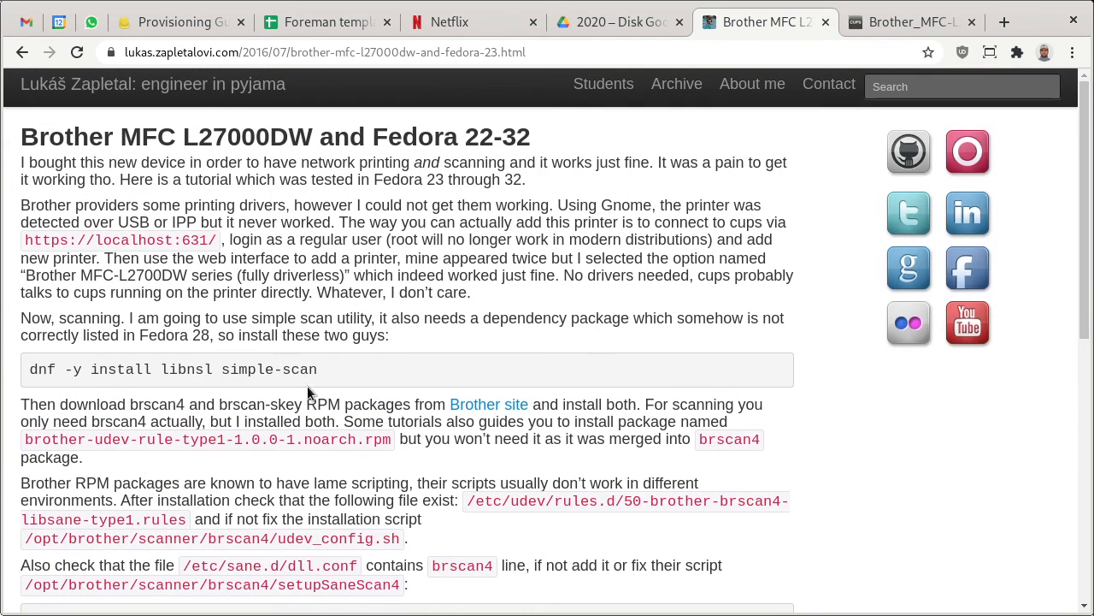
mouse_move(318, 382)
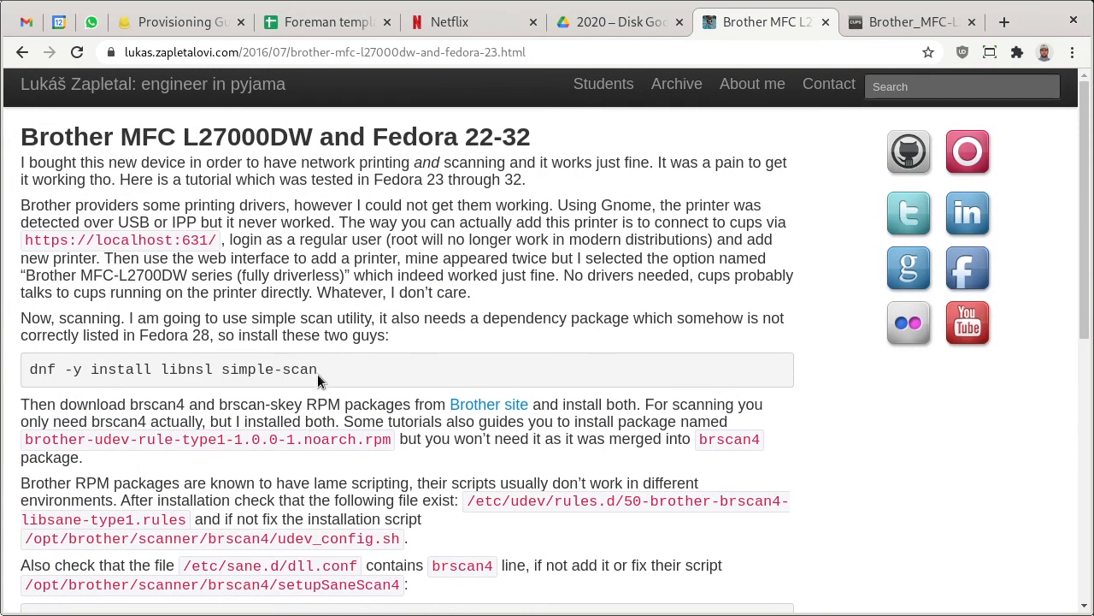
Read the brscan4 scanner setup section and select the udev config script path.
scroll("down", 3)
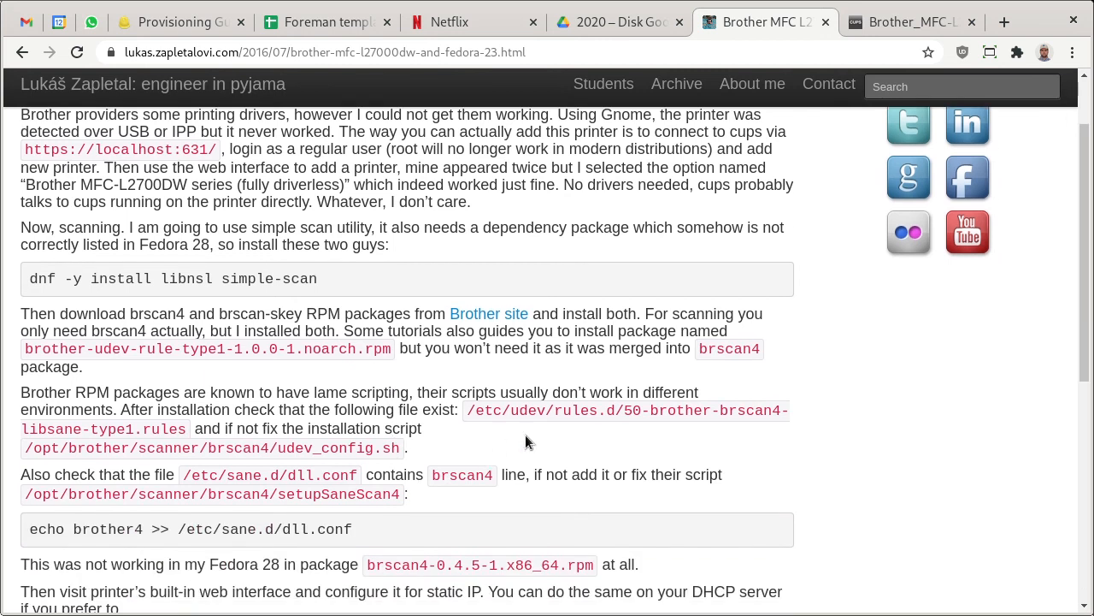
mouse_move(489, 313)
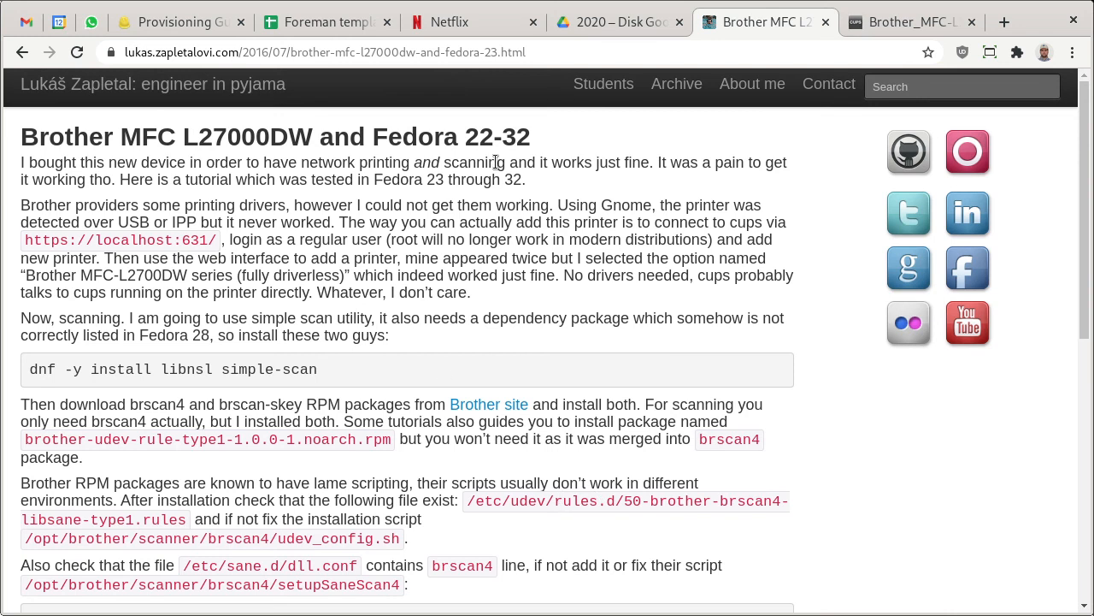
scroll("down", 3)
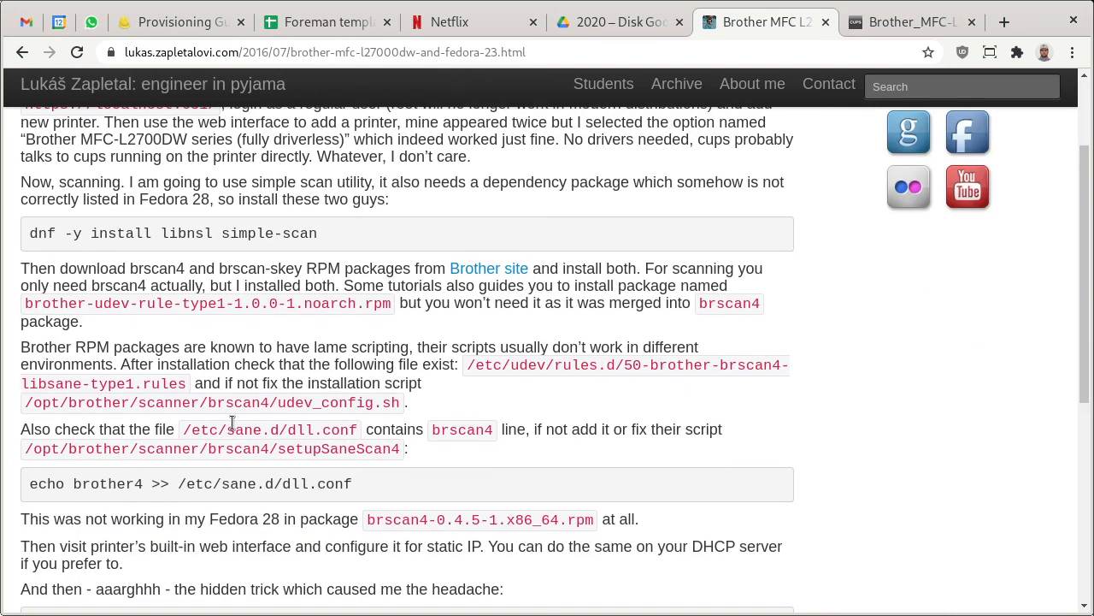
left_click_drag(30, 364, 402, 403)
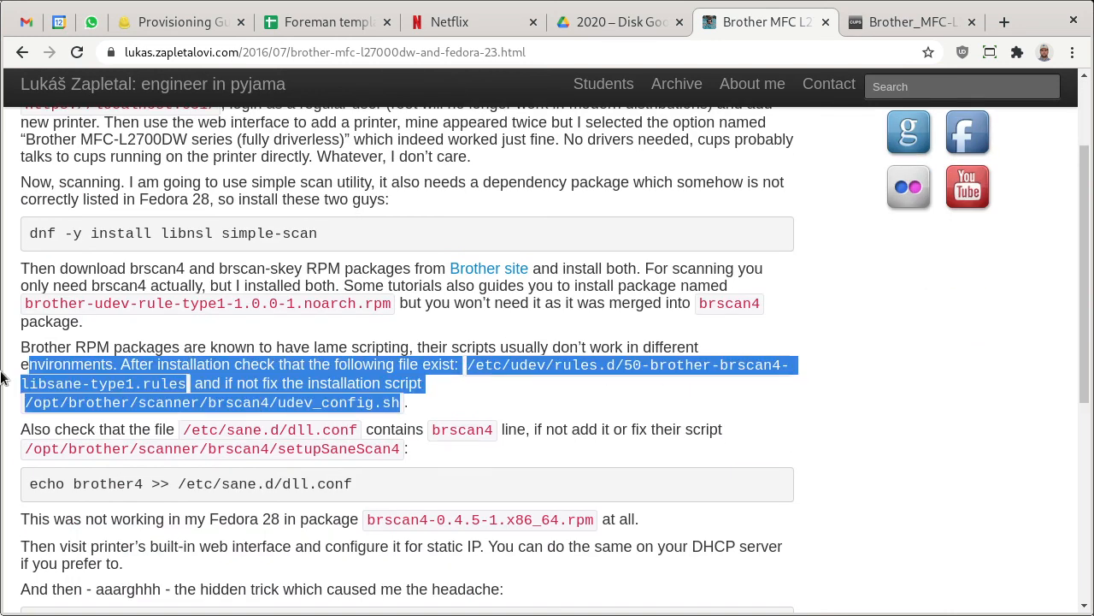
left_click(240, 391)
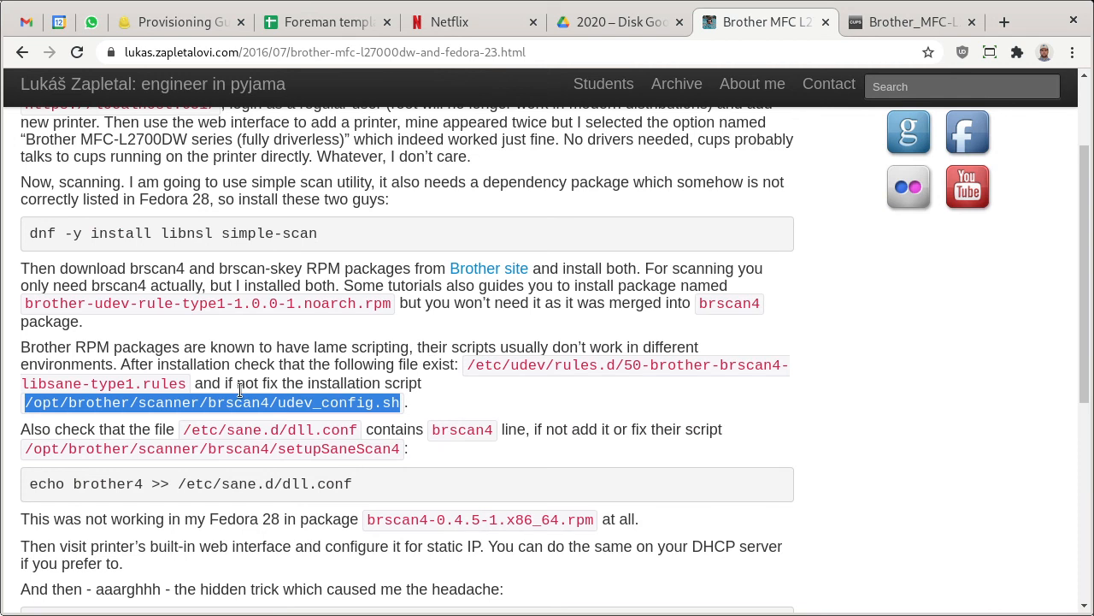
mouse_move(470, 429)
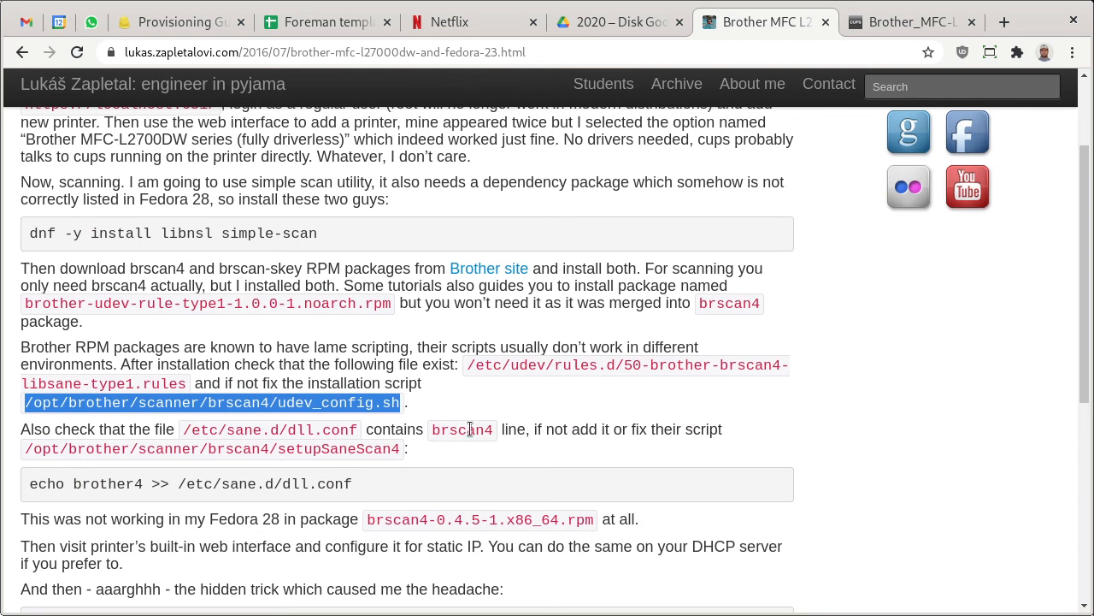
scroll("down", 3)
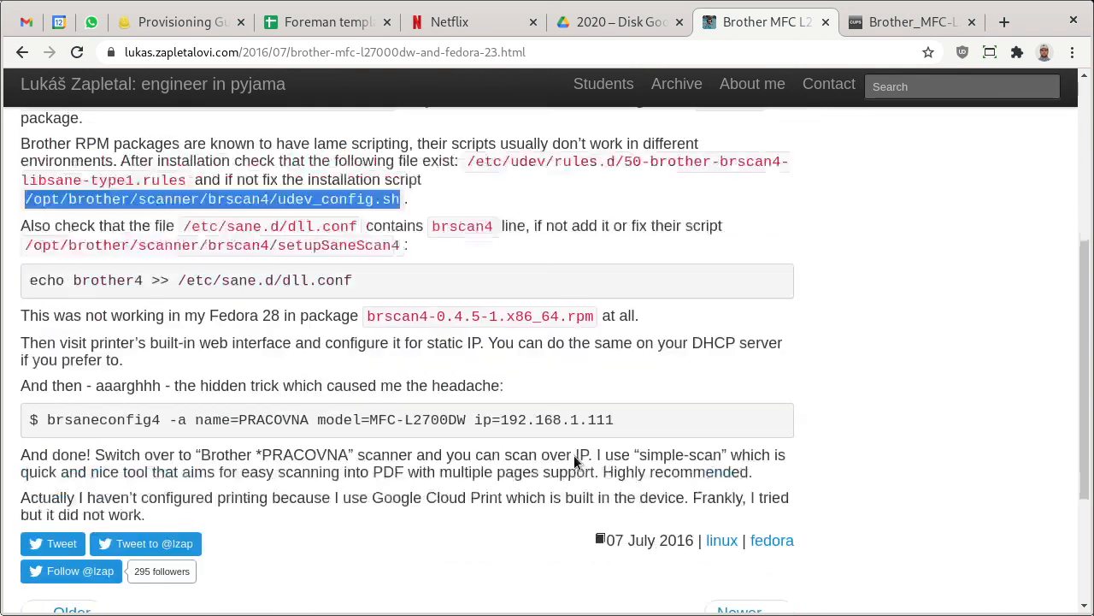
scroll("down", 3)
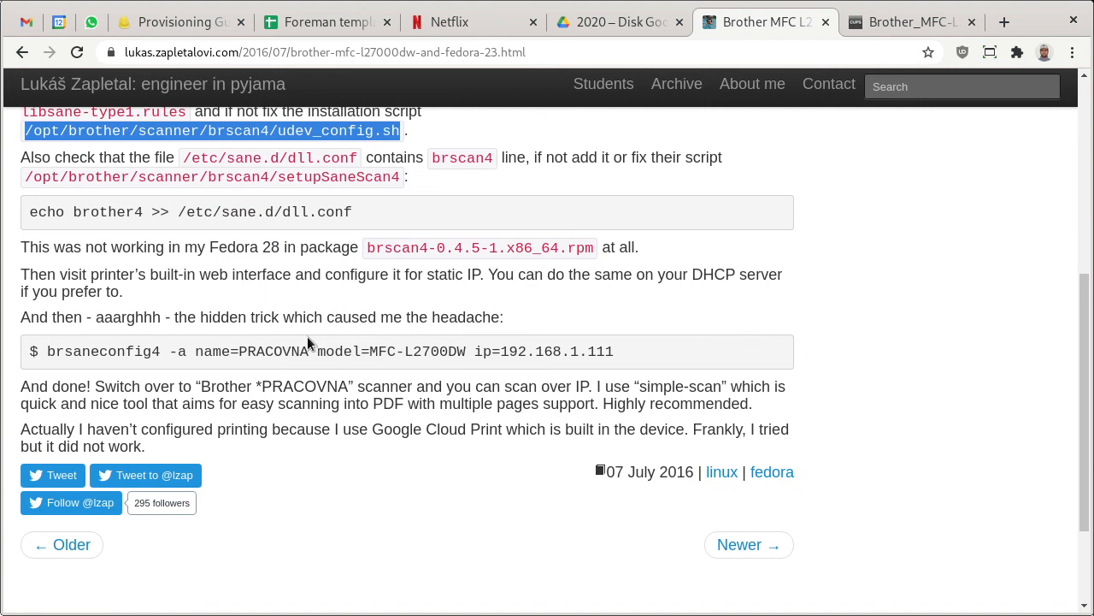
mouse_move(140, 354)
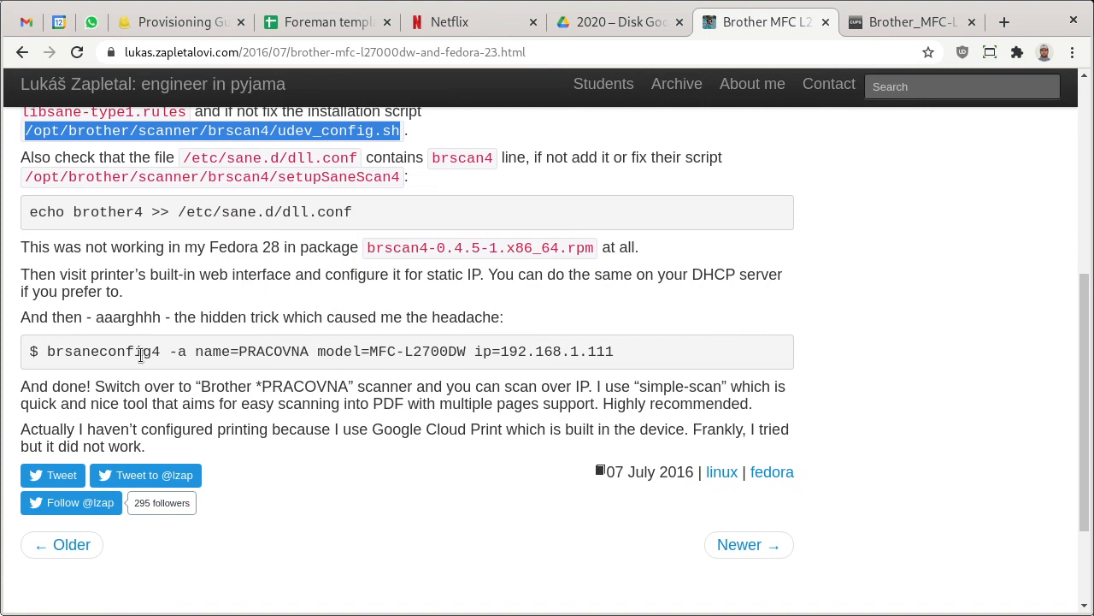
mouse_move(459, 390)
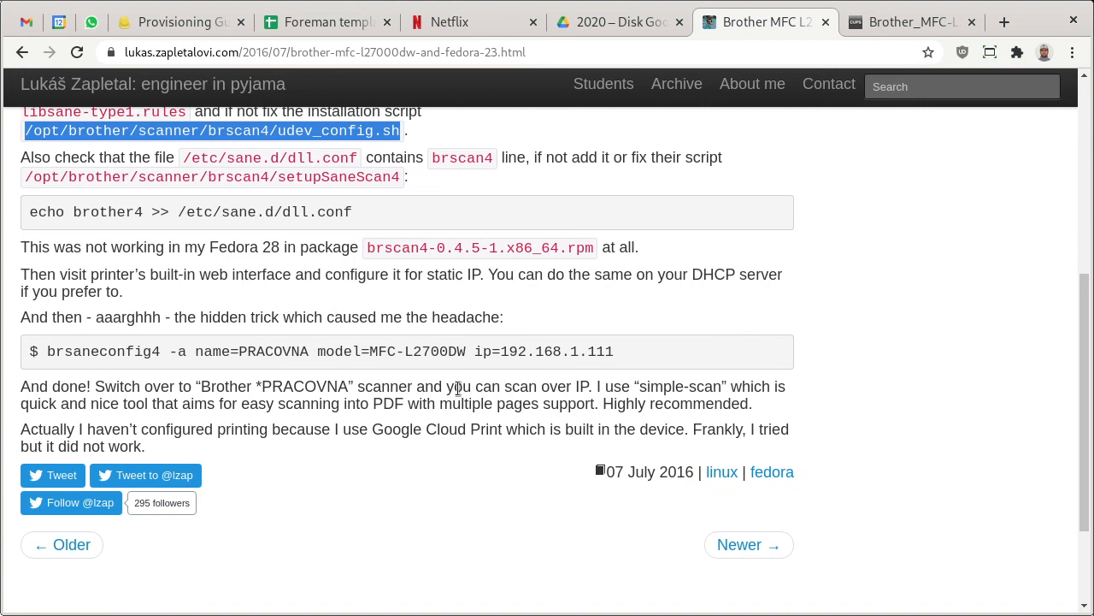
scroll("up", 3)
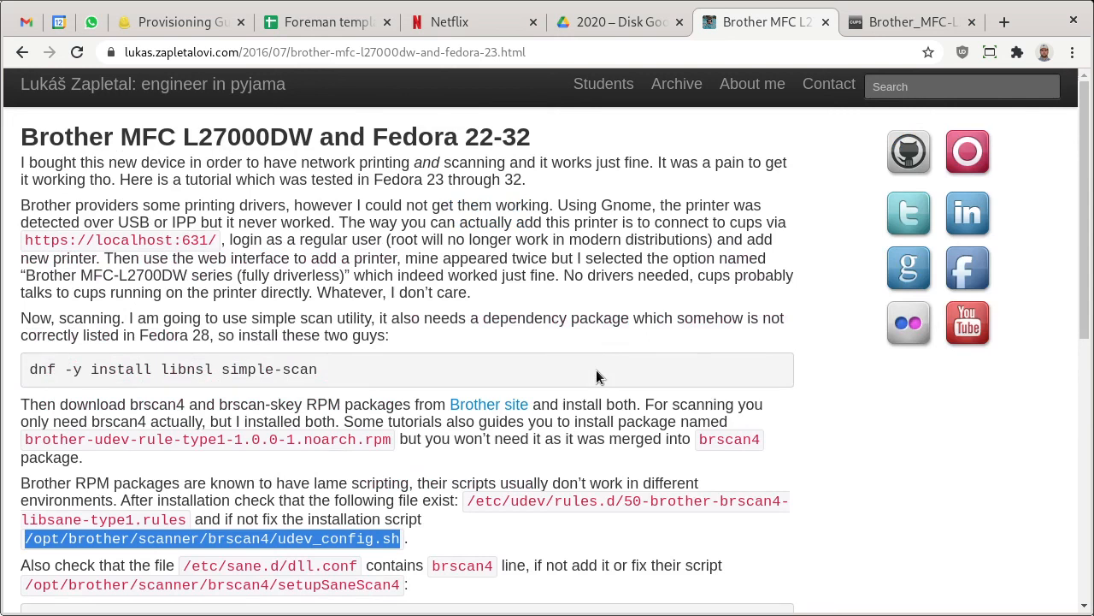
mouse_move(128, 84)
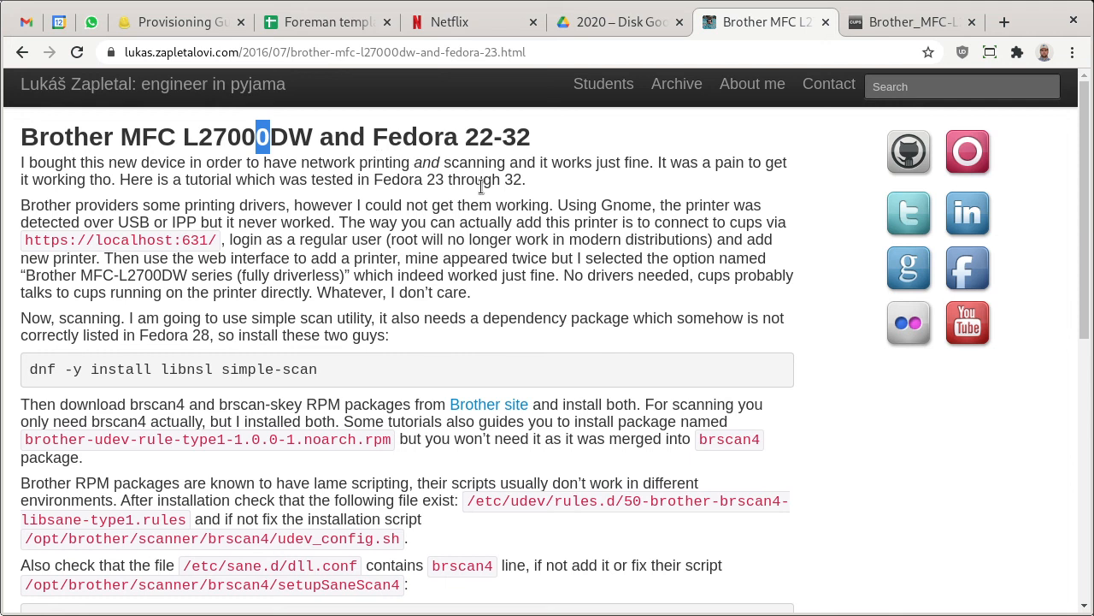
mouse_move(533, 192)
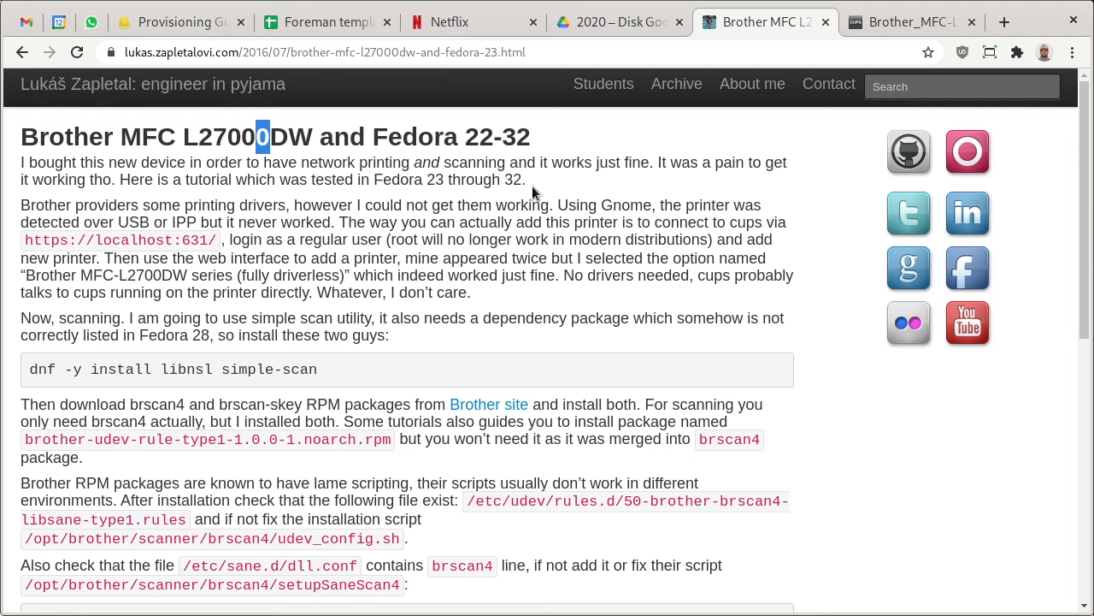